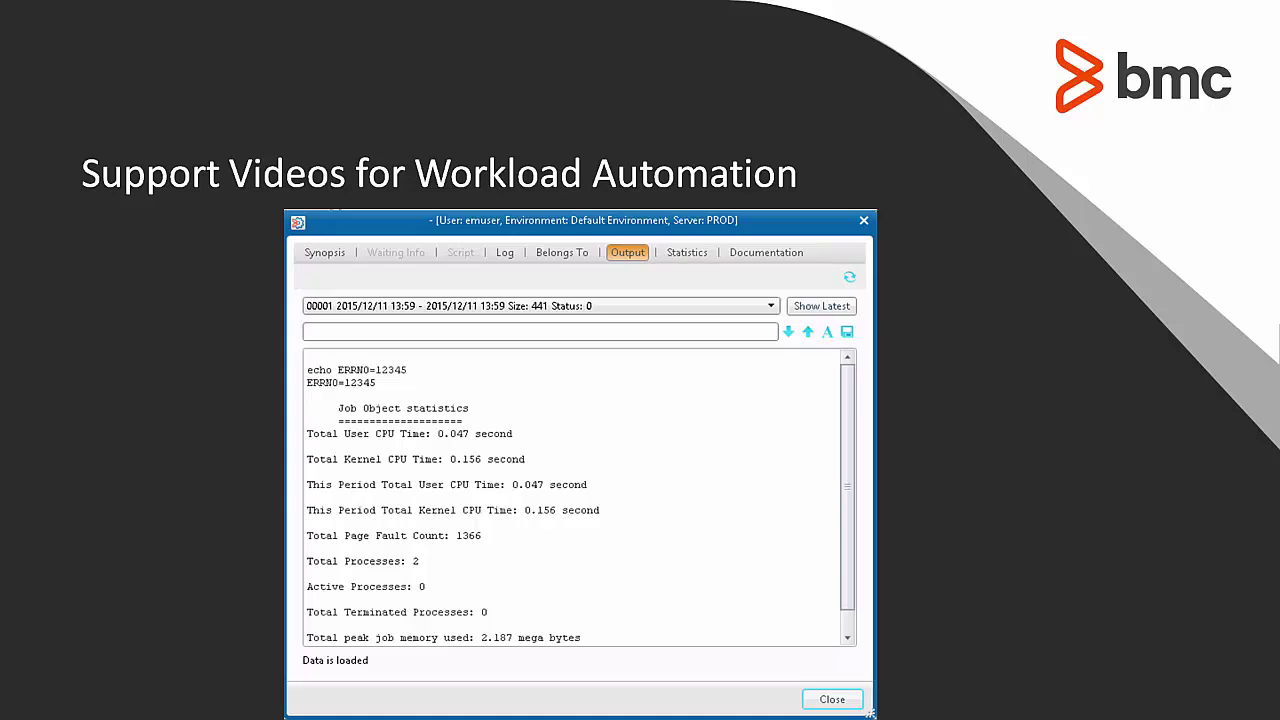
mouse_move(898, 506)
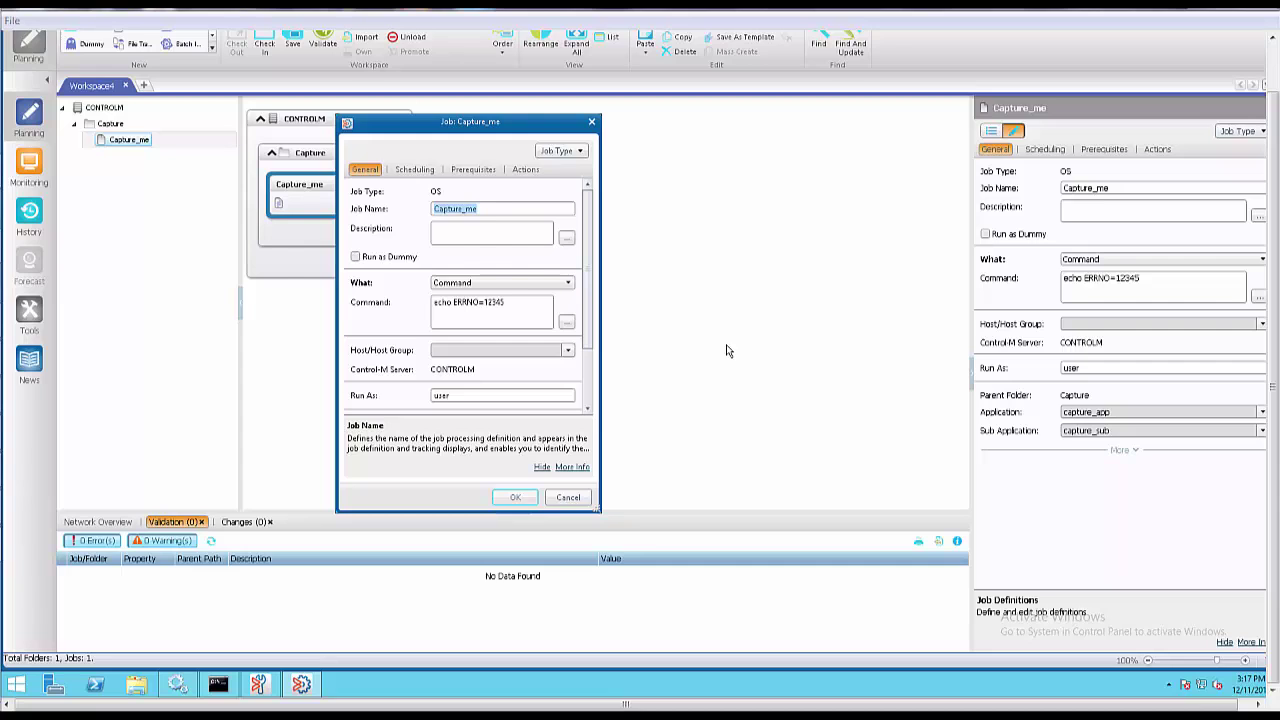
mouse_move(493, 213)
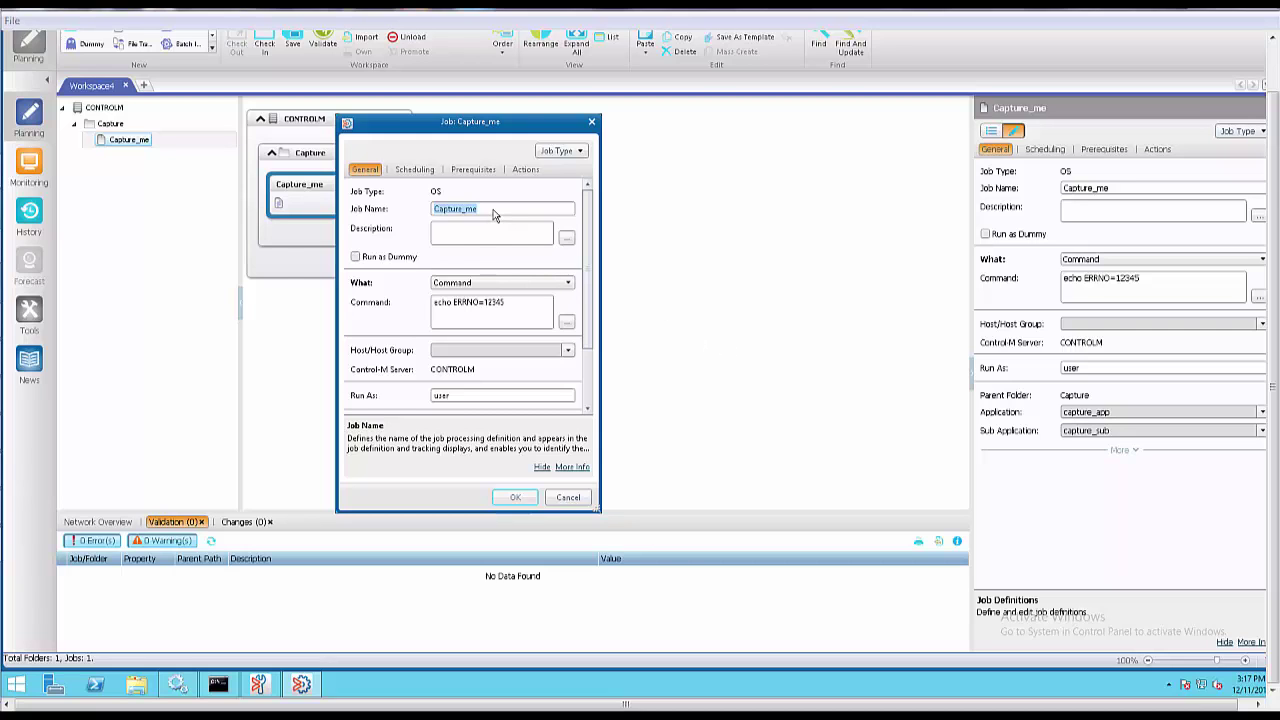
mouse_move(523, 314)
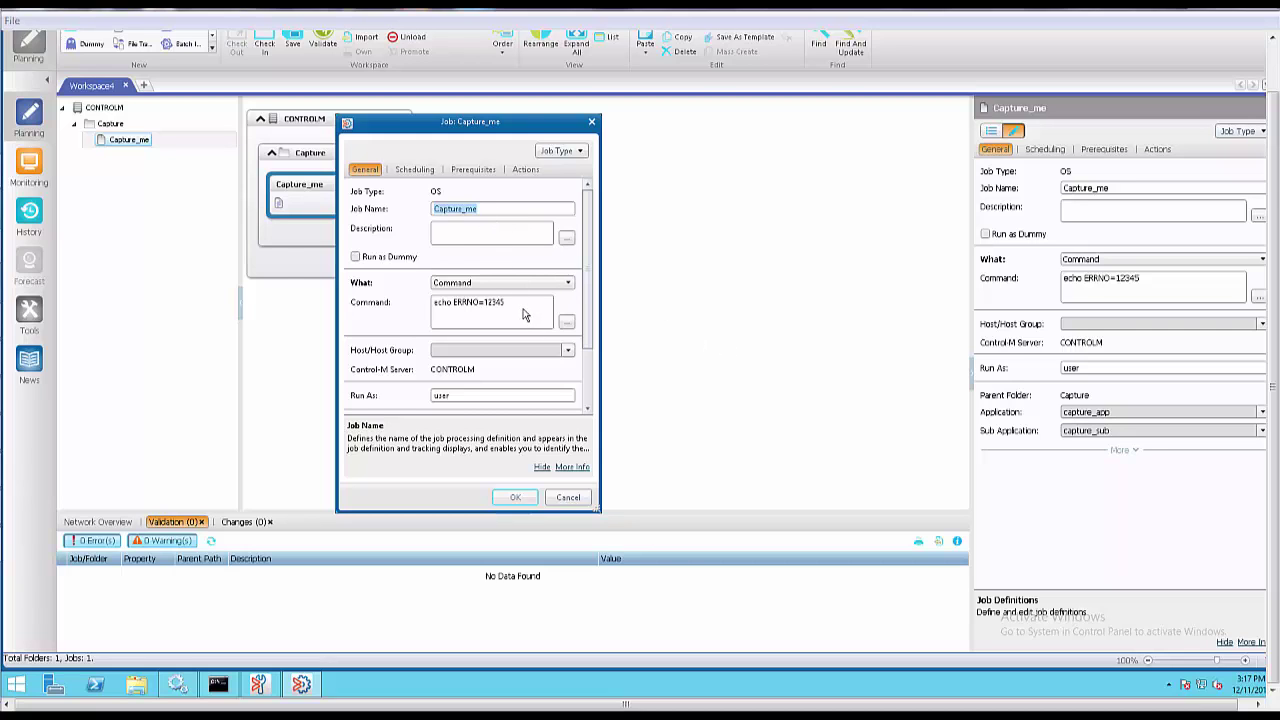
Step: Highlight the value 12345 in the job command, then view Capture_me's actions
left_click(490, 302)
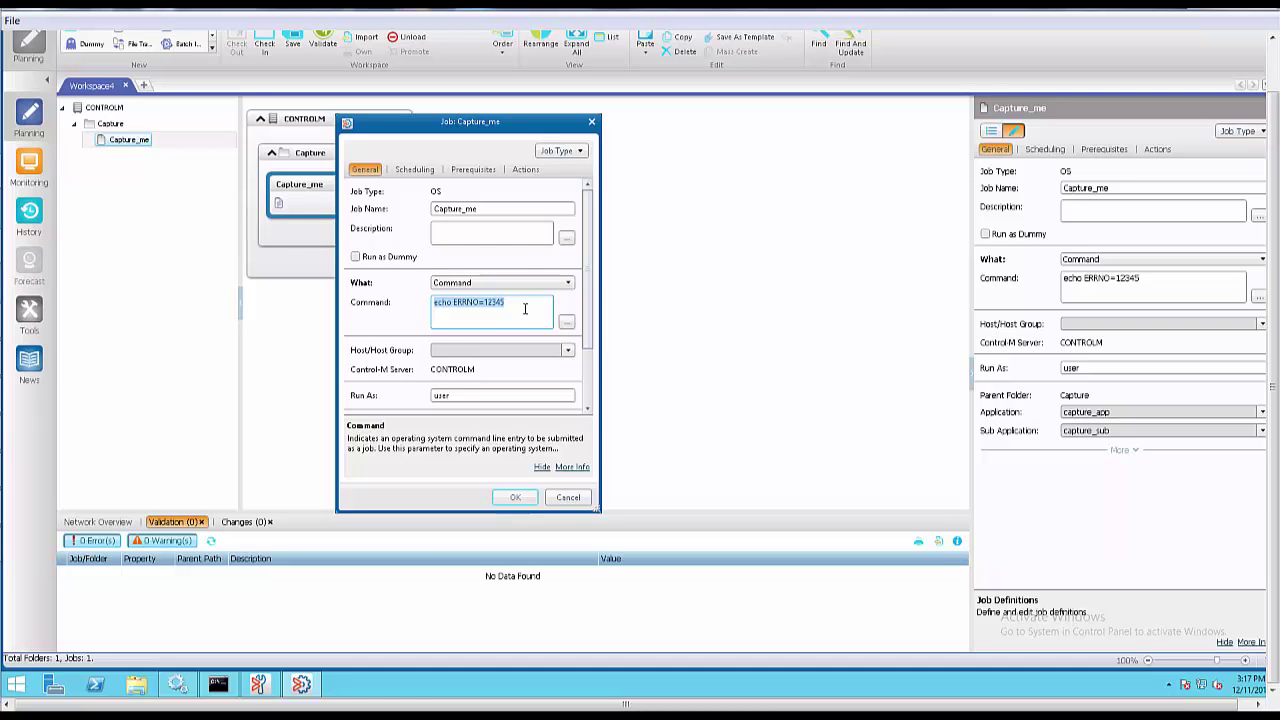
left_click(491, 302)
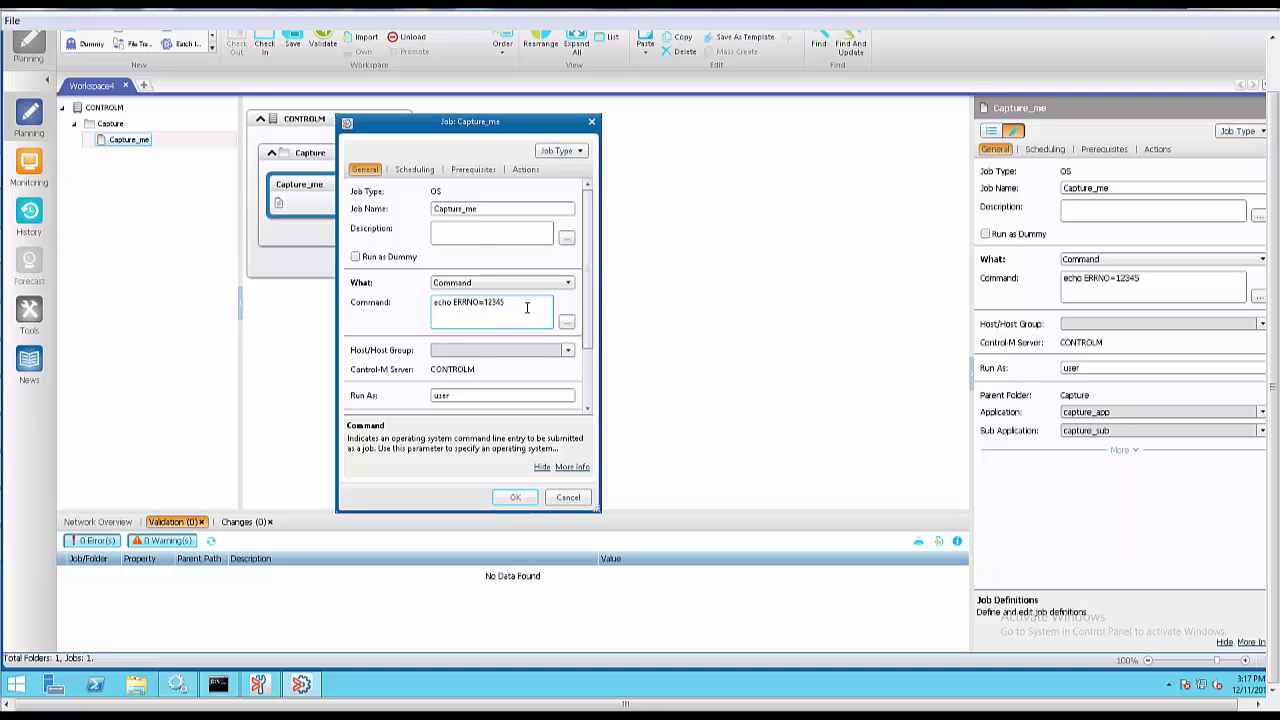
double_click(491, 302)
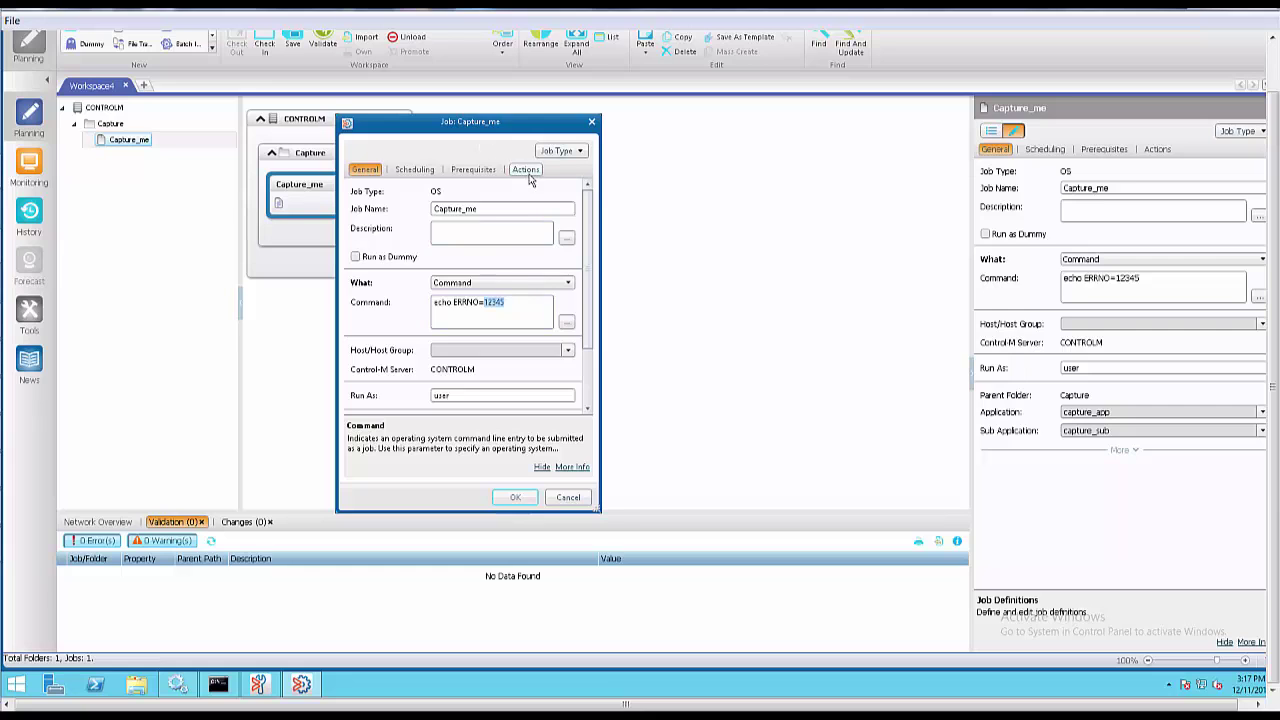
left_click(525, 169)
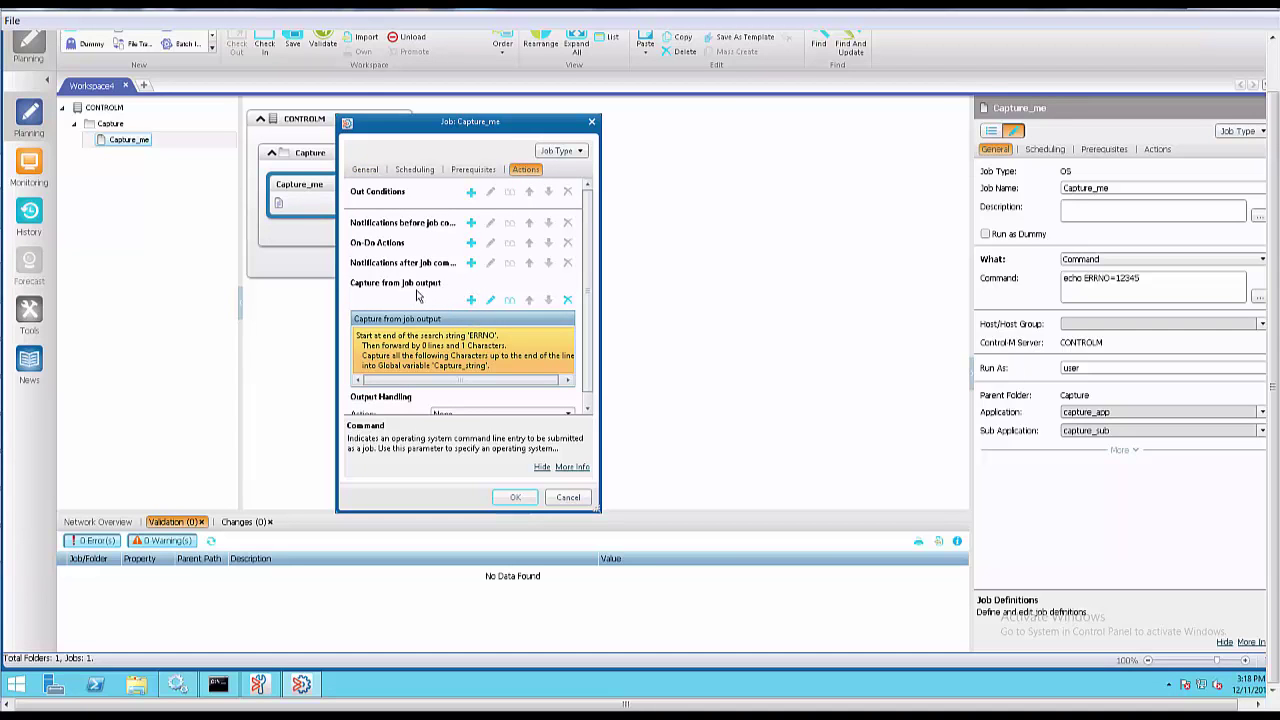
mouse_move(430, 299)
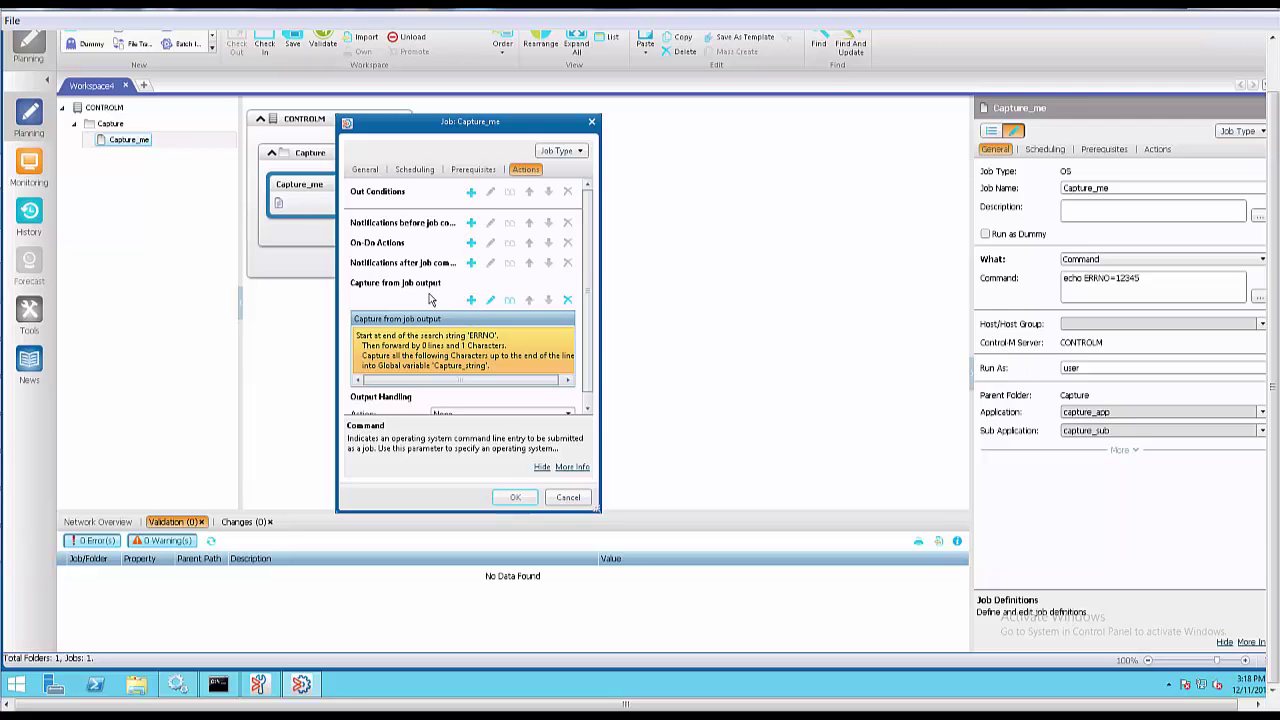
mouse_move(465, 355)
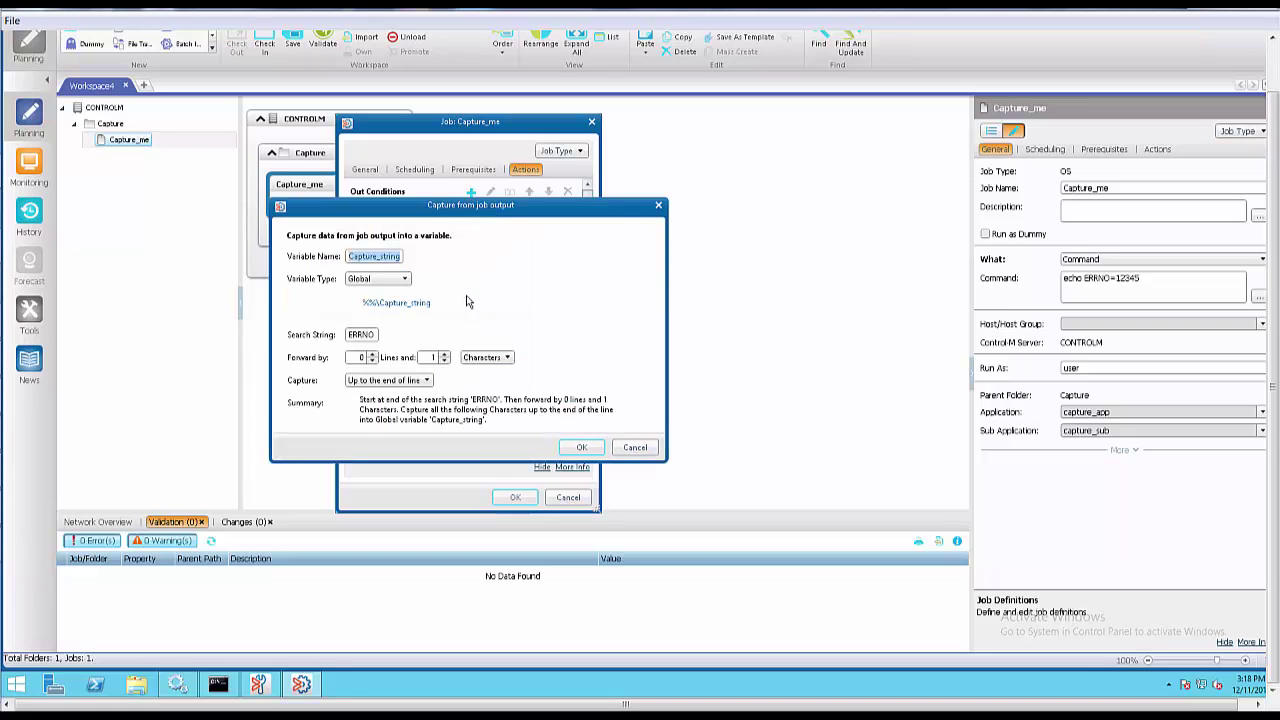
mouse_move(488, 305)
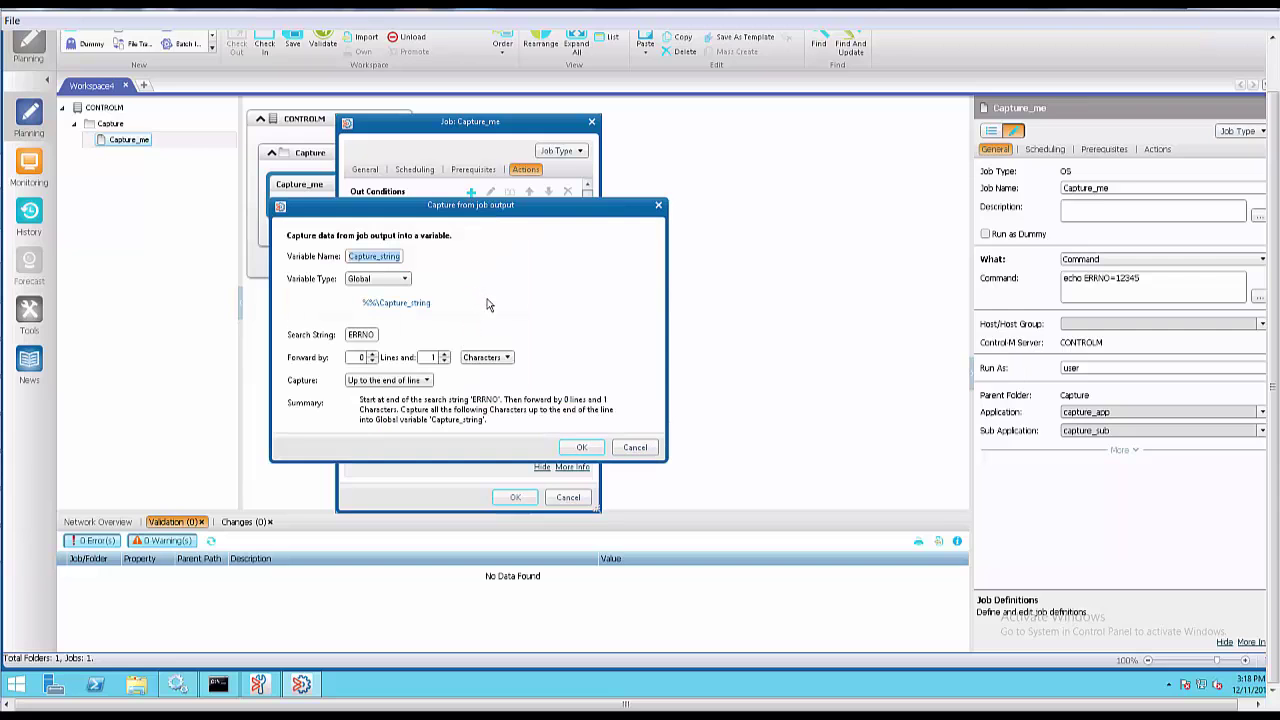
mouse_move(488, 300)
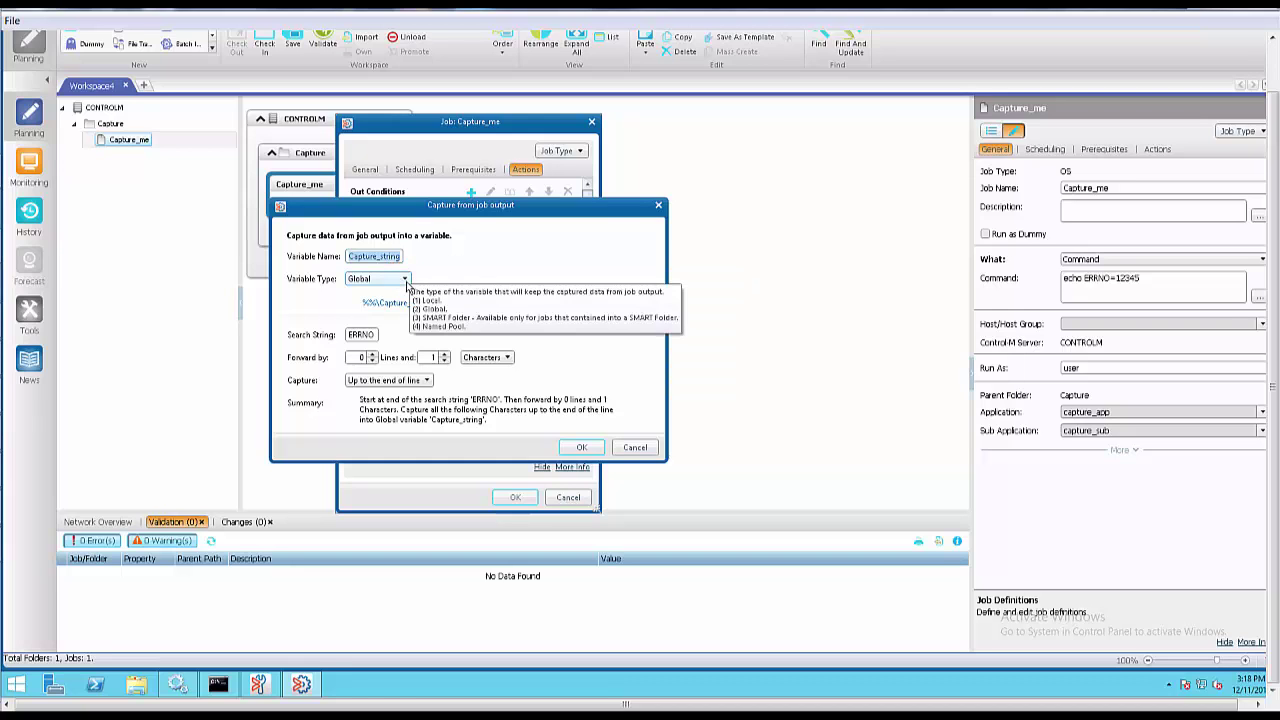
Step: Keep the capture rule Global, moving forward by characters, capturing up to end of line
left_click(405, 278)
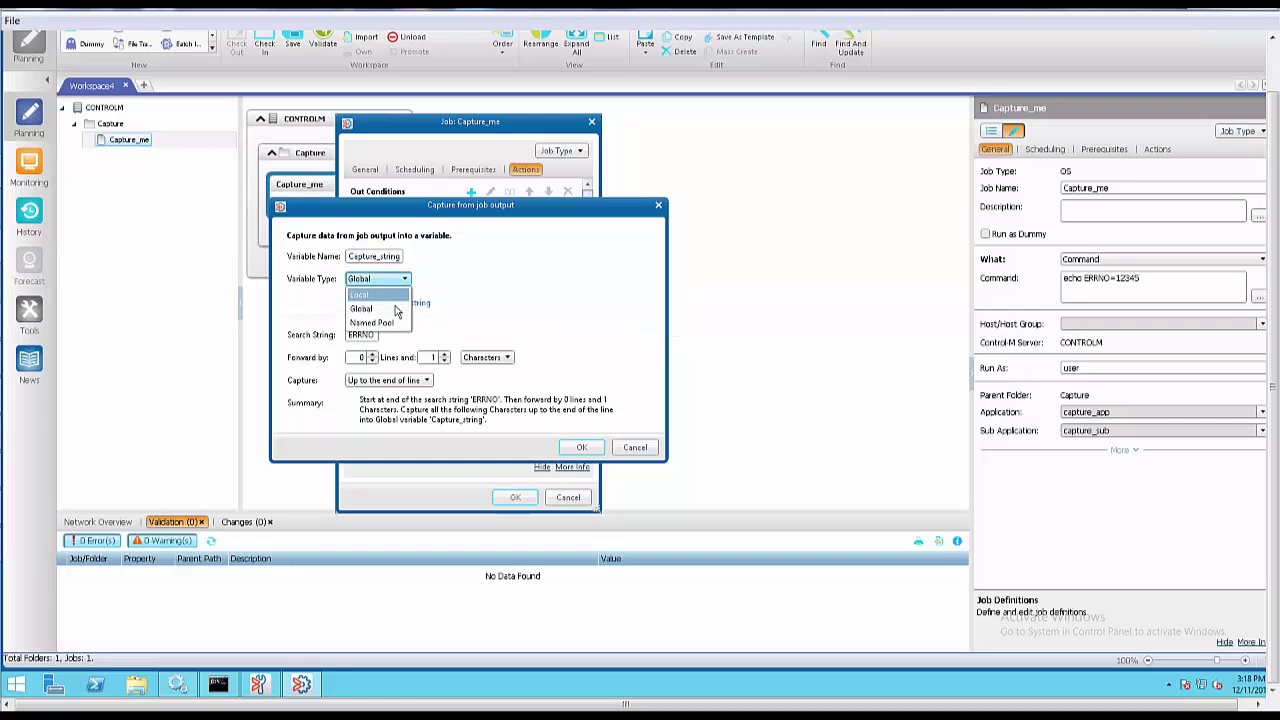
mouse_move(378, 308)
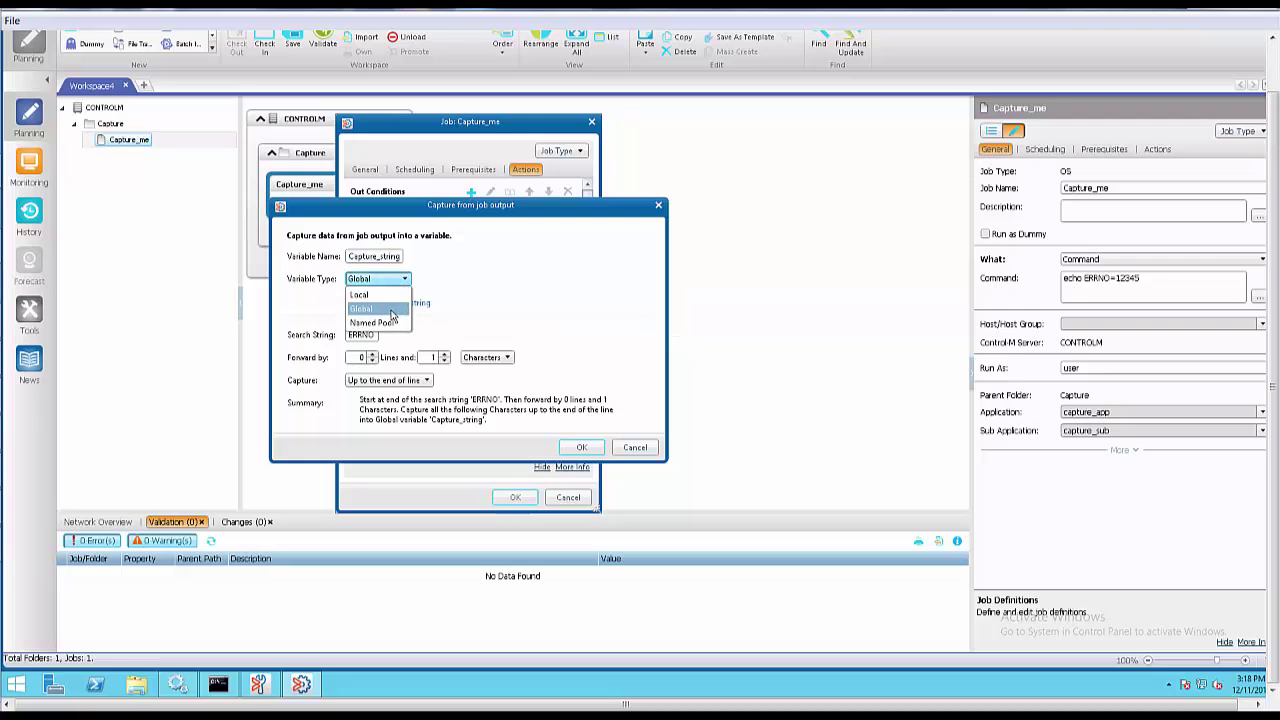
mouse_move(377, 322)
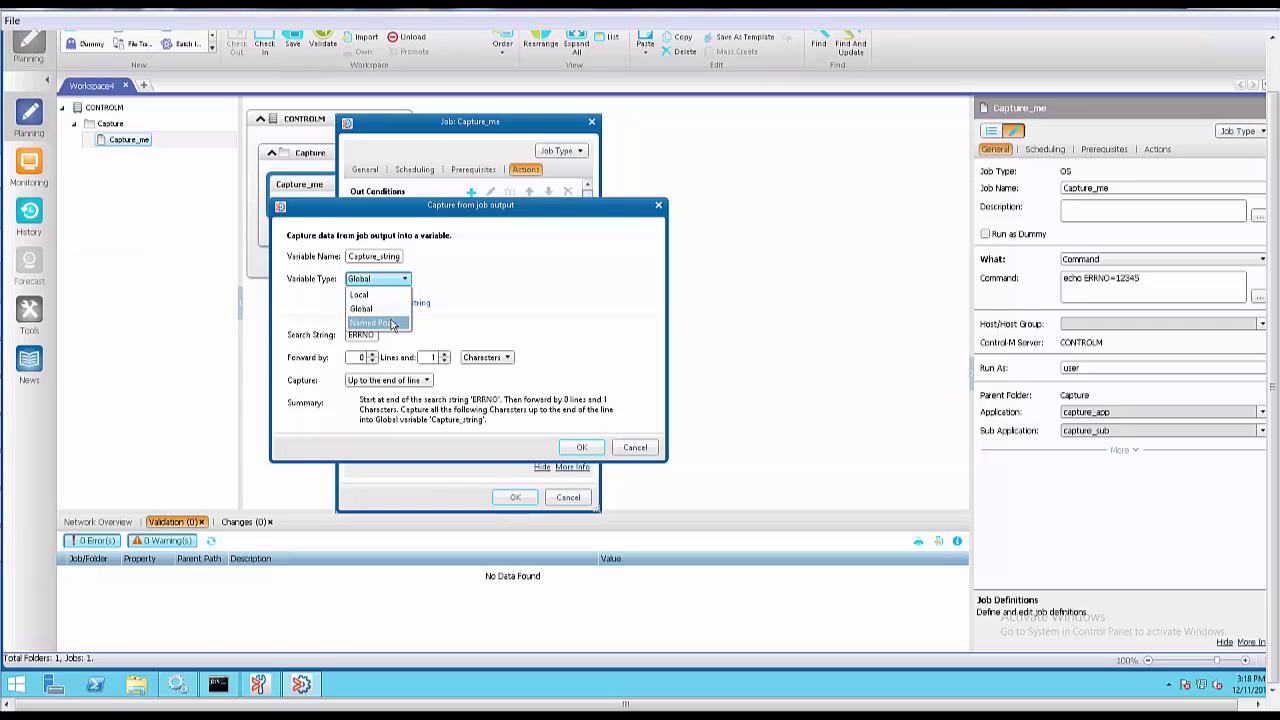
mouse_move(530, 280)
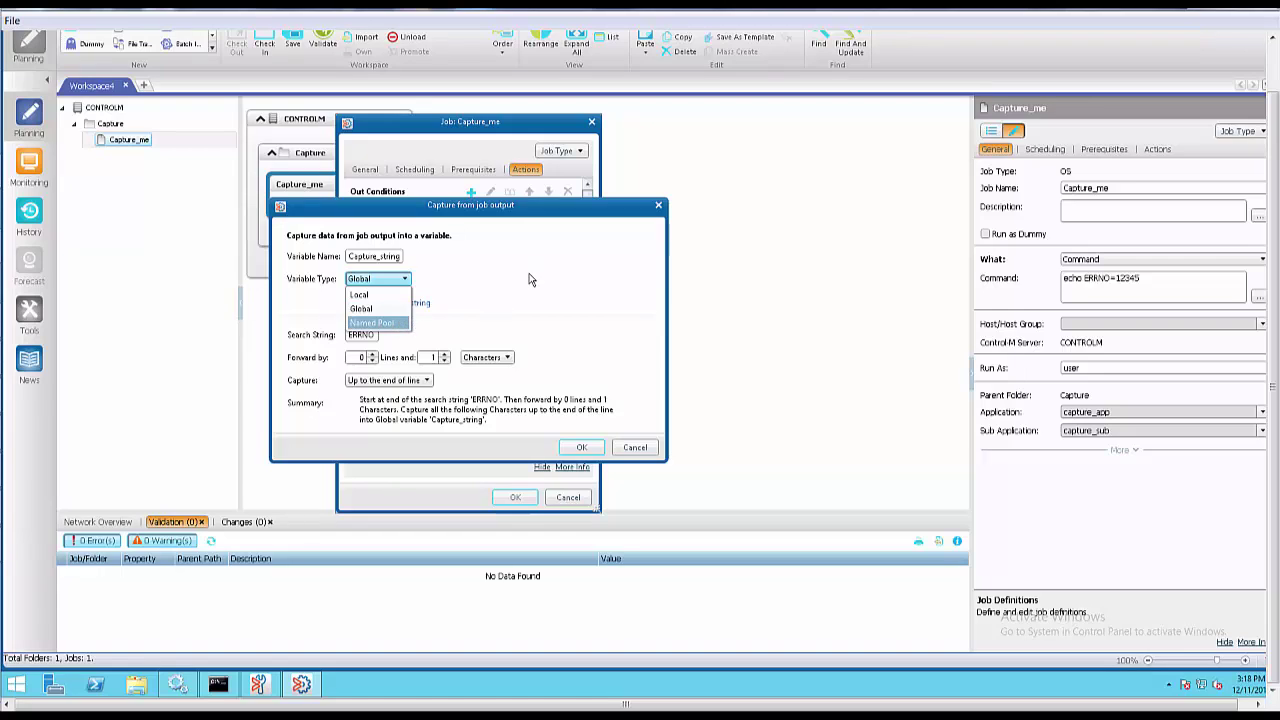
left_click(360, 308)
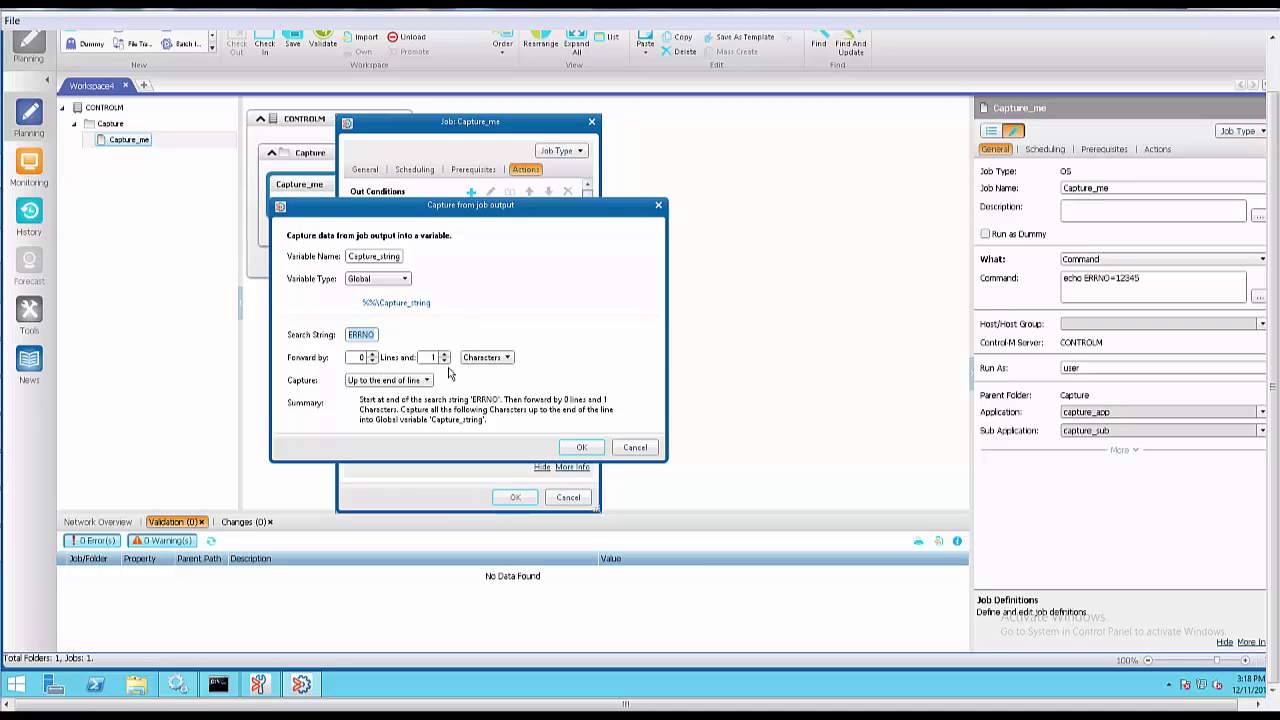
mouse_move(438, 357)
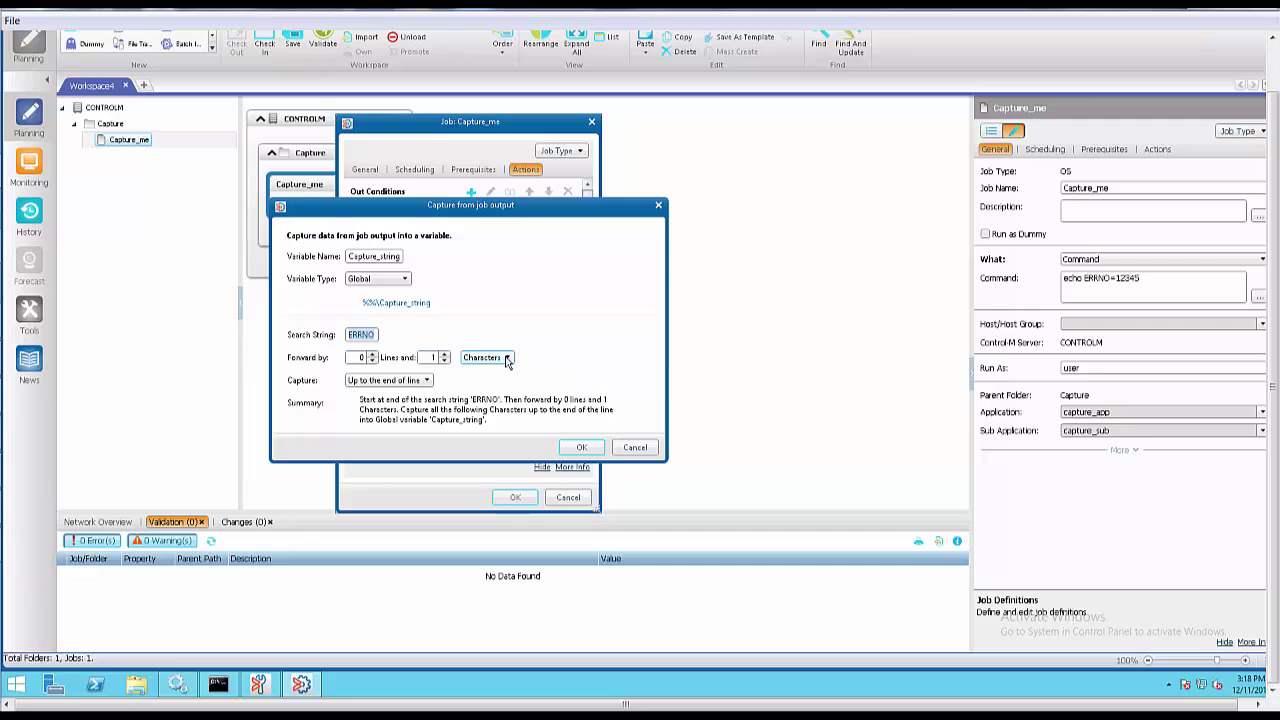
left_click(507, 358)
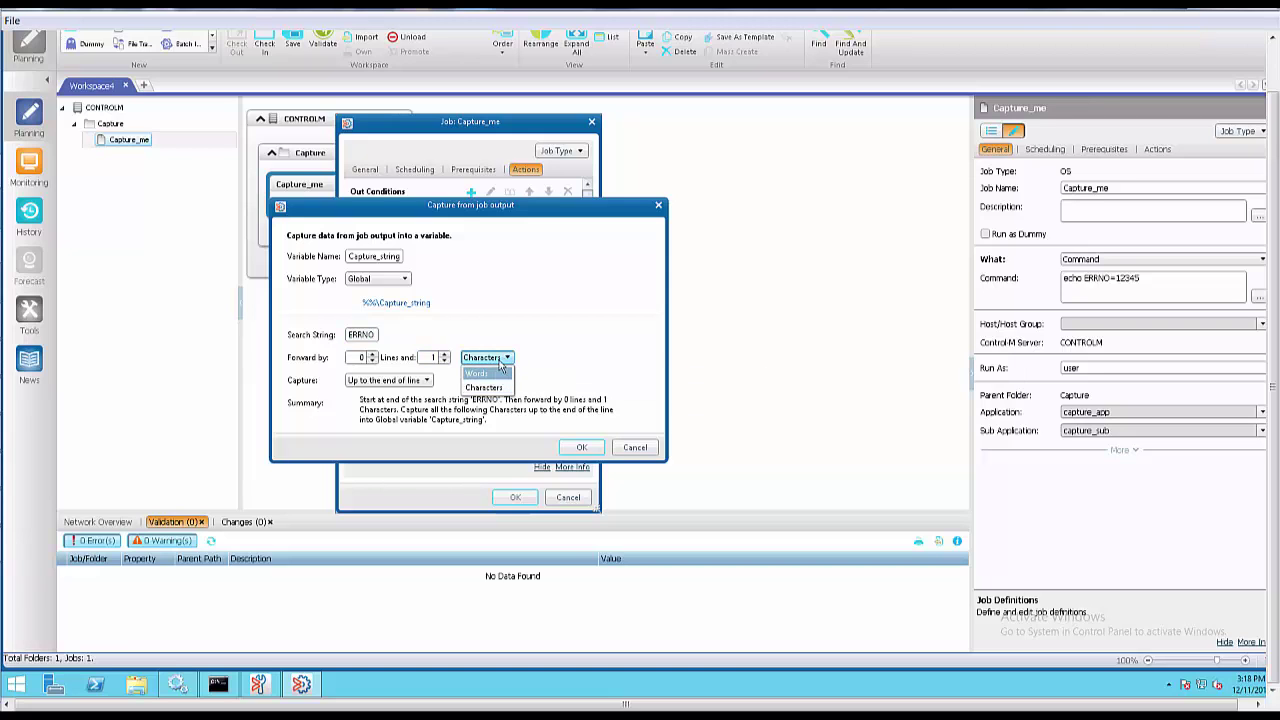
left_click(486, 387)
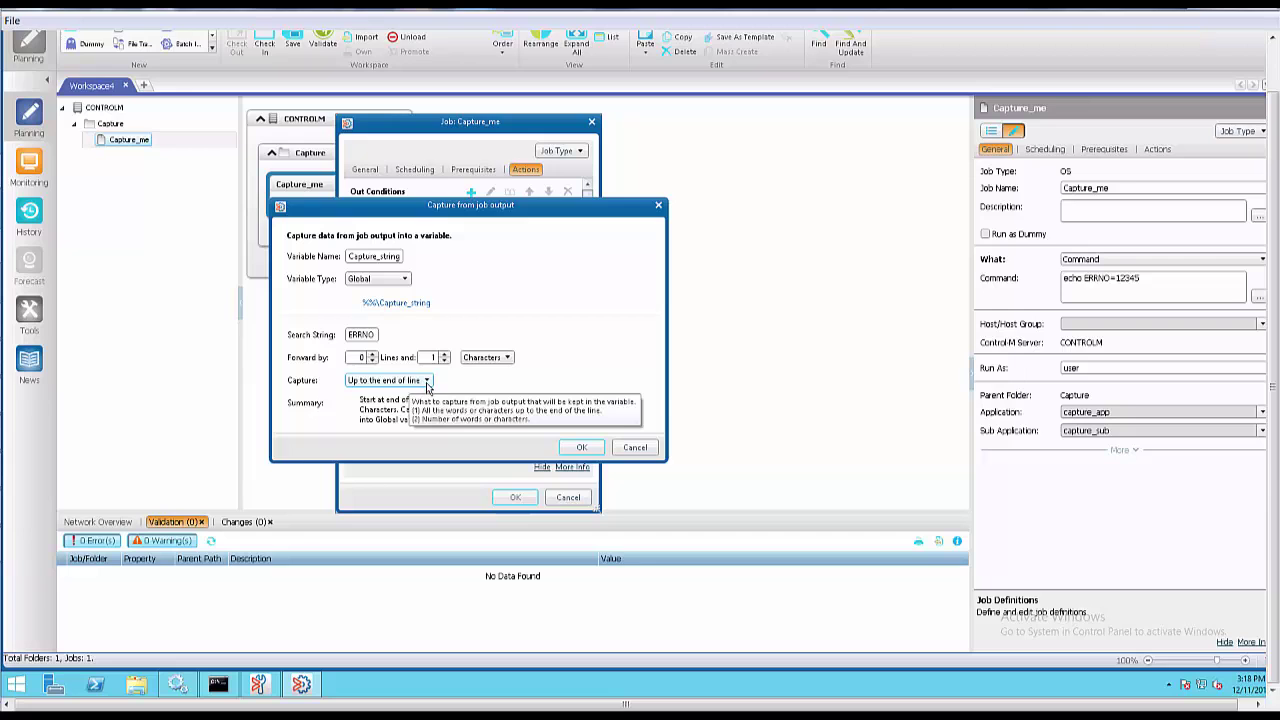
left_click(427, 380)
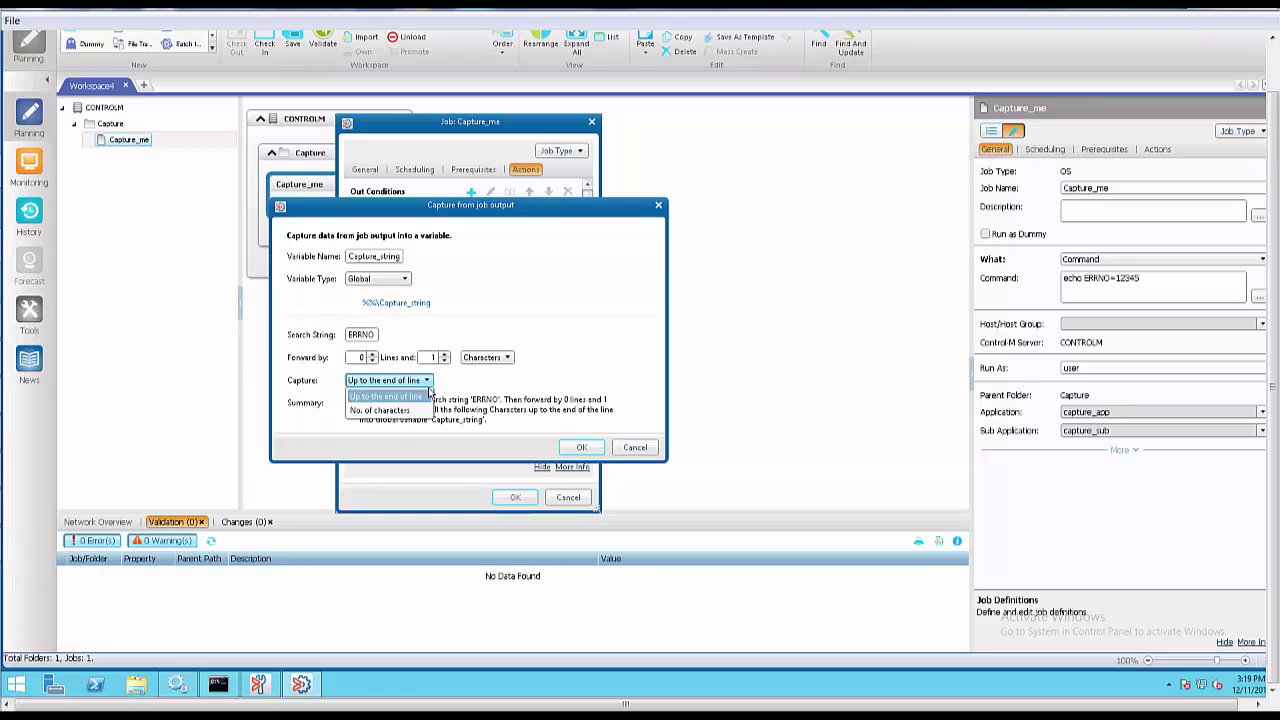
left_click(388, 396)
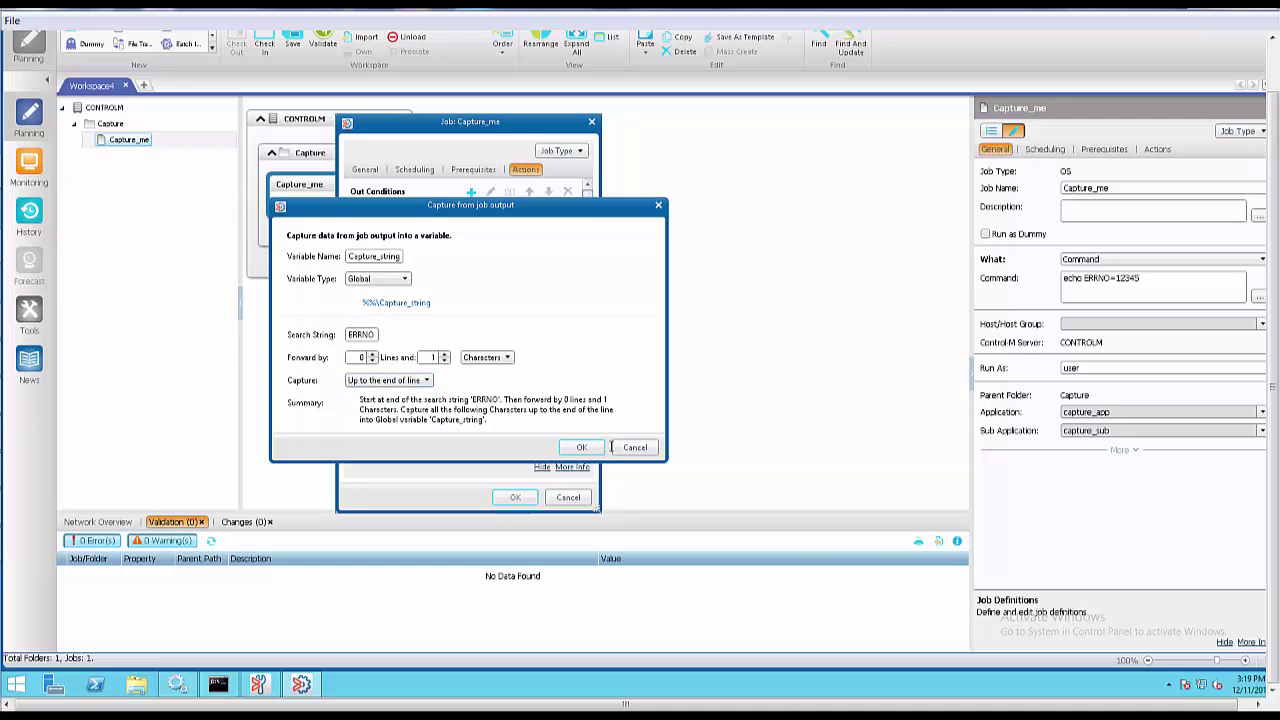
Step: Confirm the ERRNO capture rule and close the Capture_me job properties
left_click(582, 447)
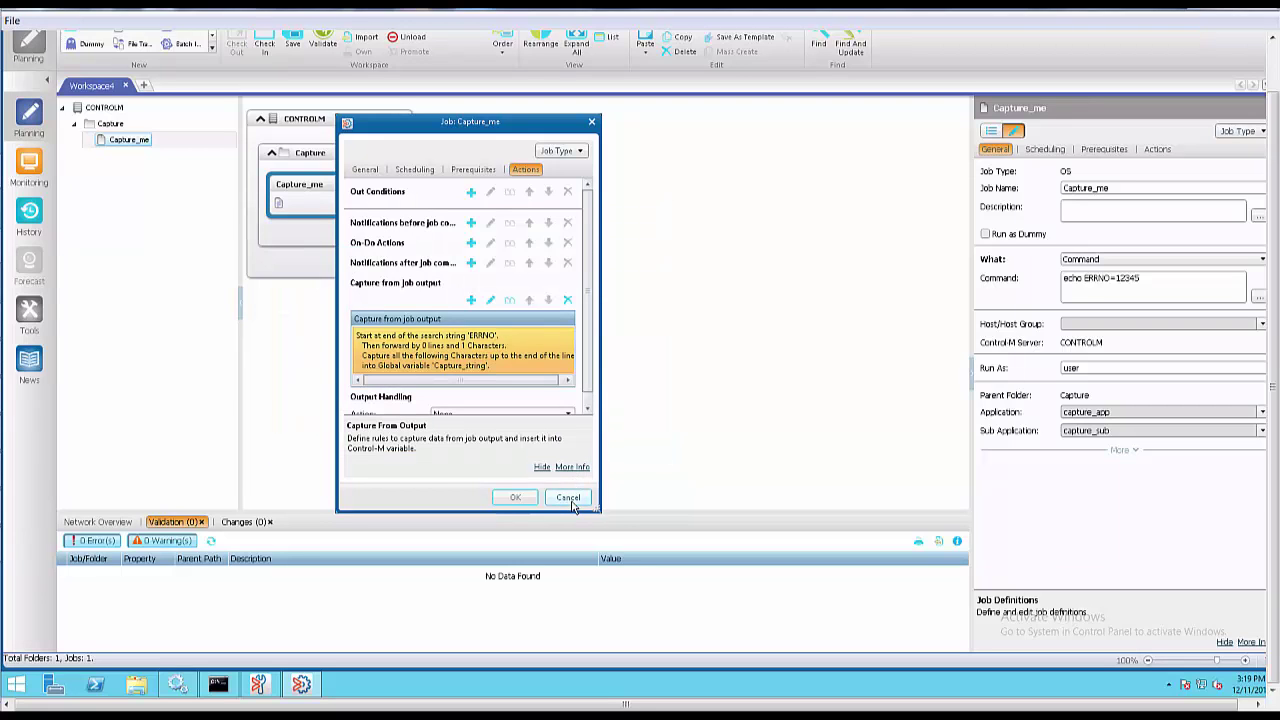
left_click(515, 497)
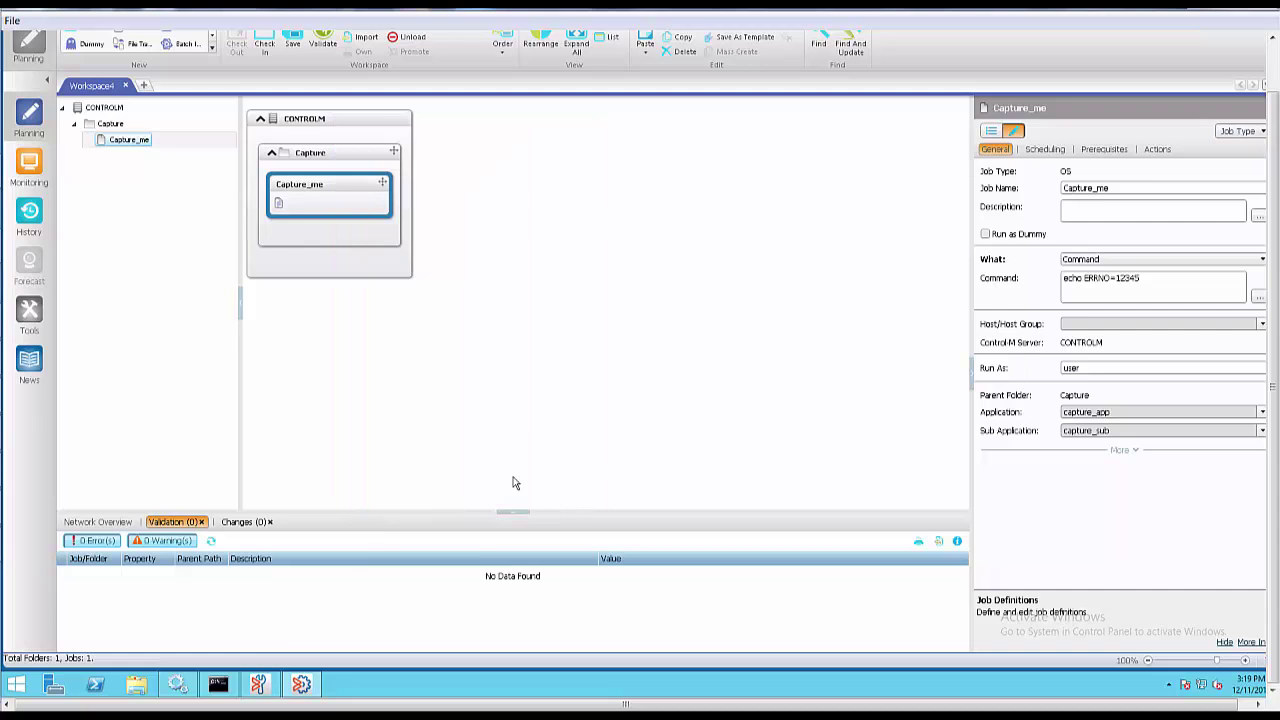
mouse_move(286, 599)
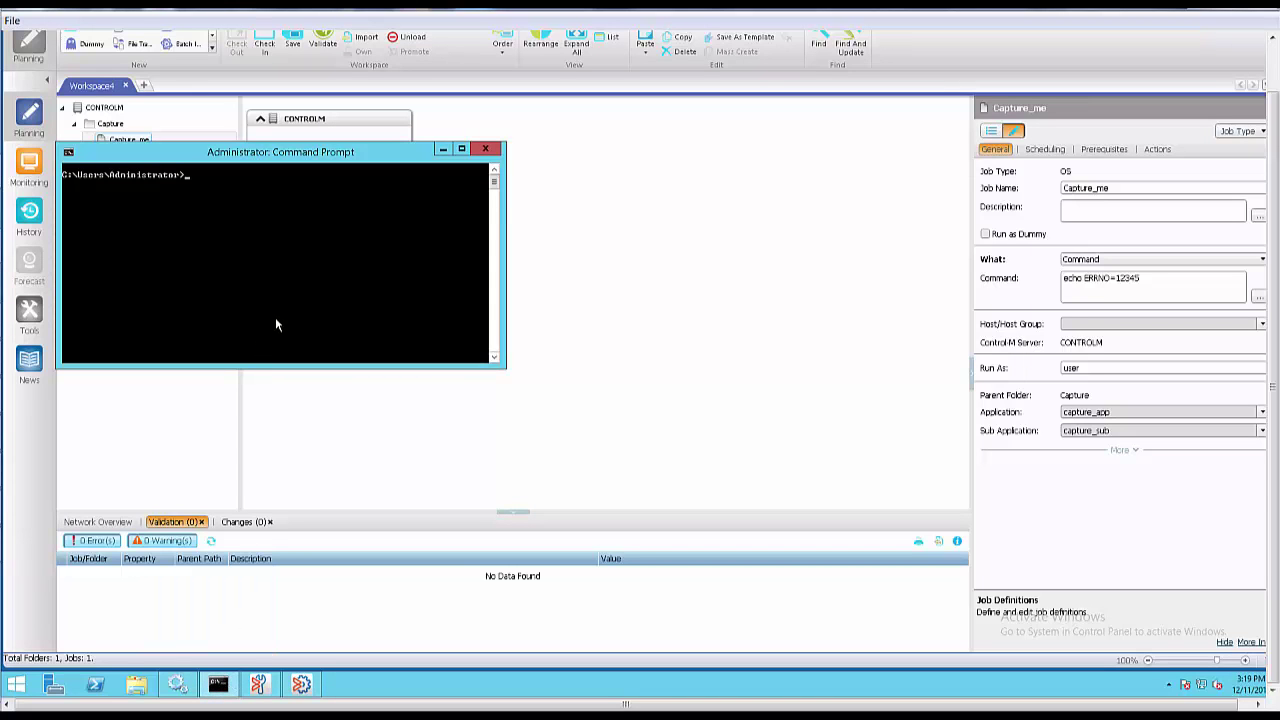
Step: Clear the prompt and run ctmvar -ACTION LIST, then return to the Control-M workspace
type("dls")
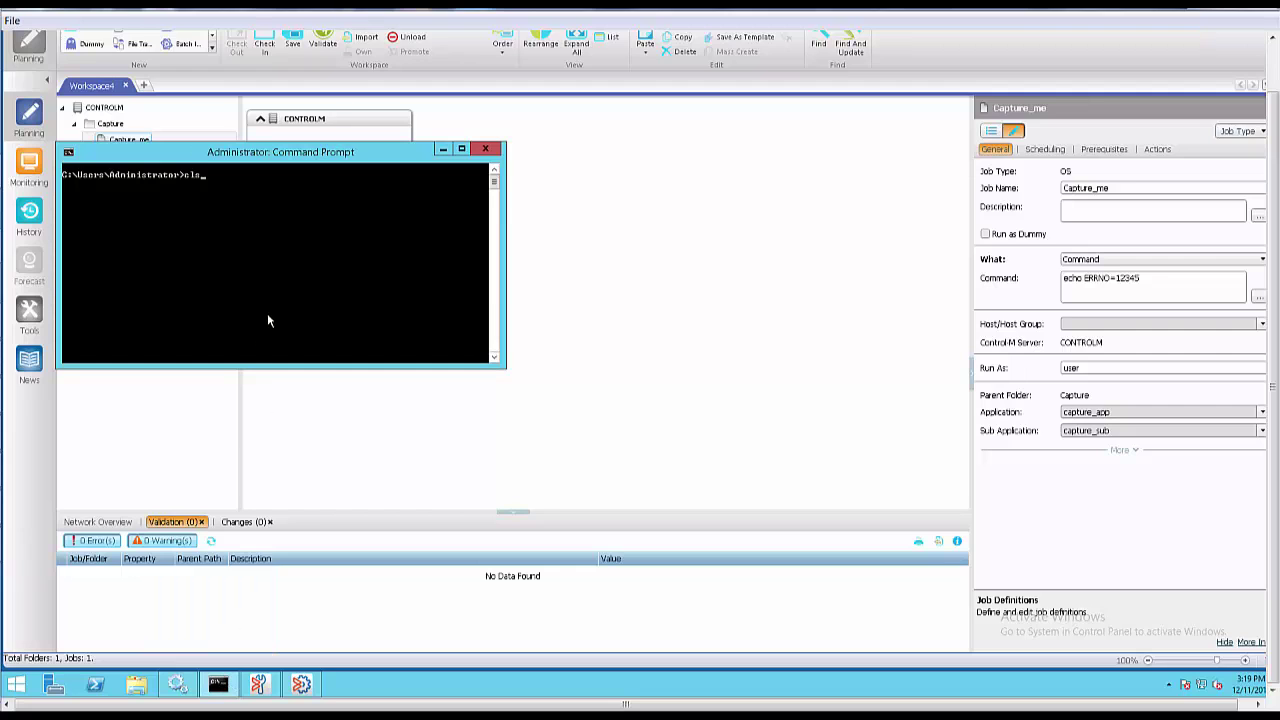
type("ctmwar -ACTION LIST")
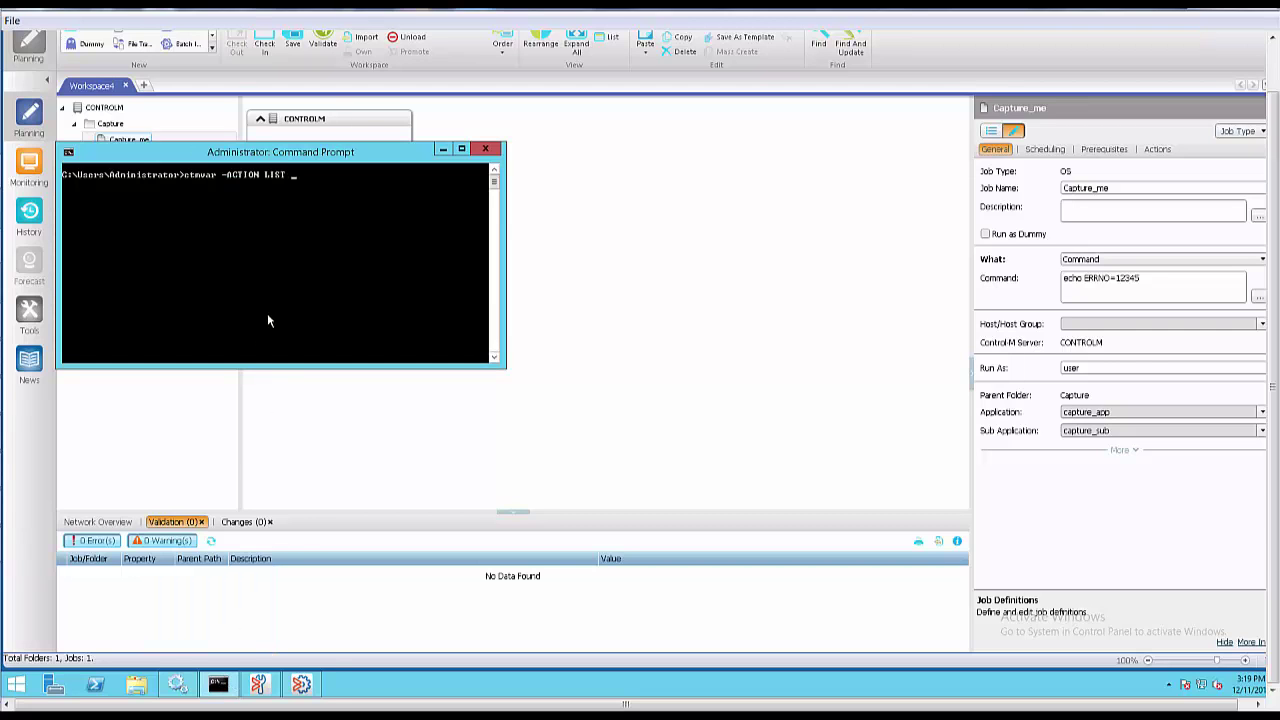
key("Return")
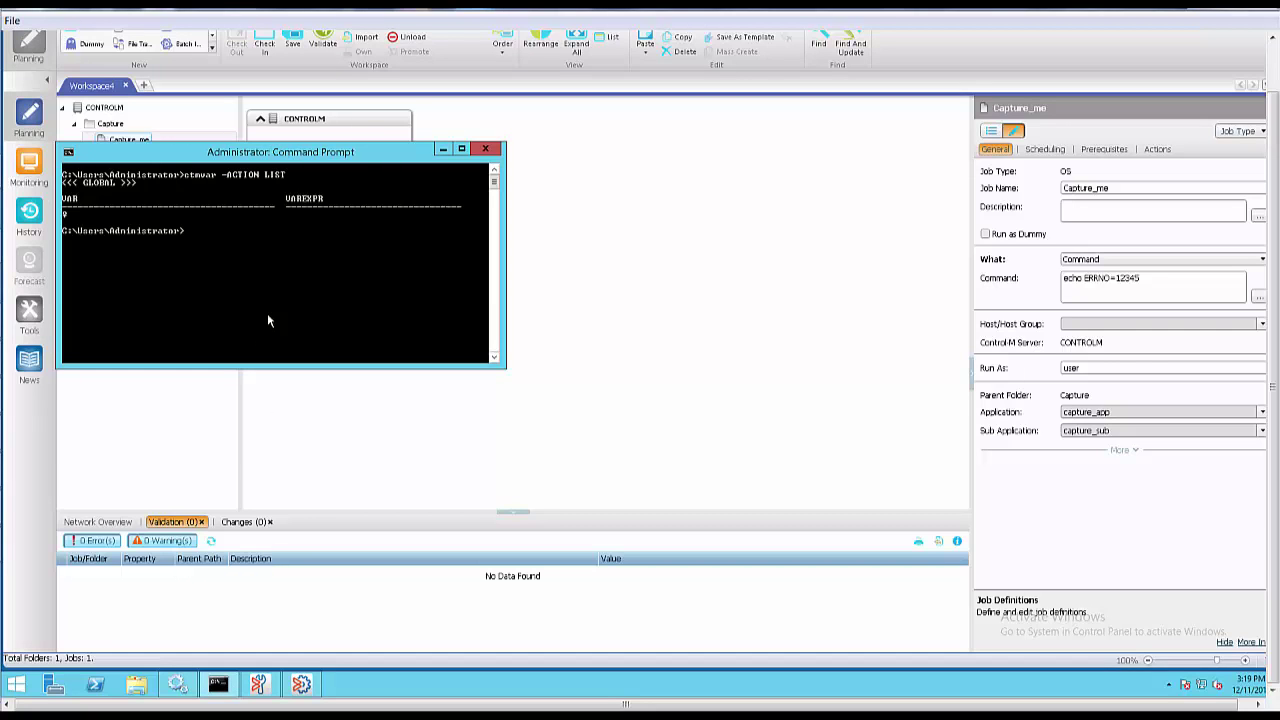
mouse_move(647, 416)
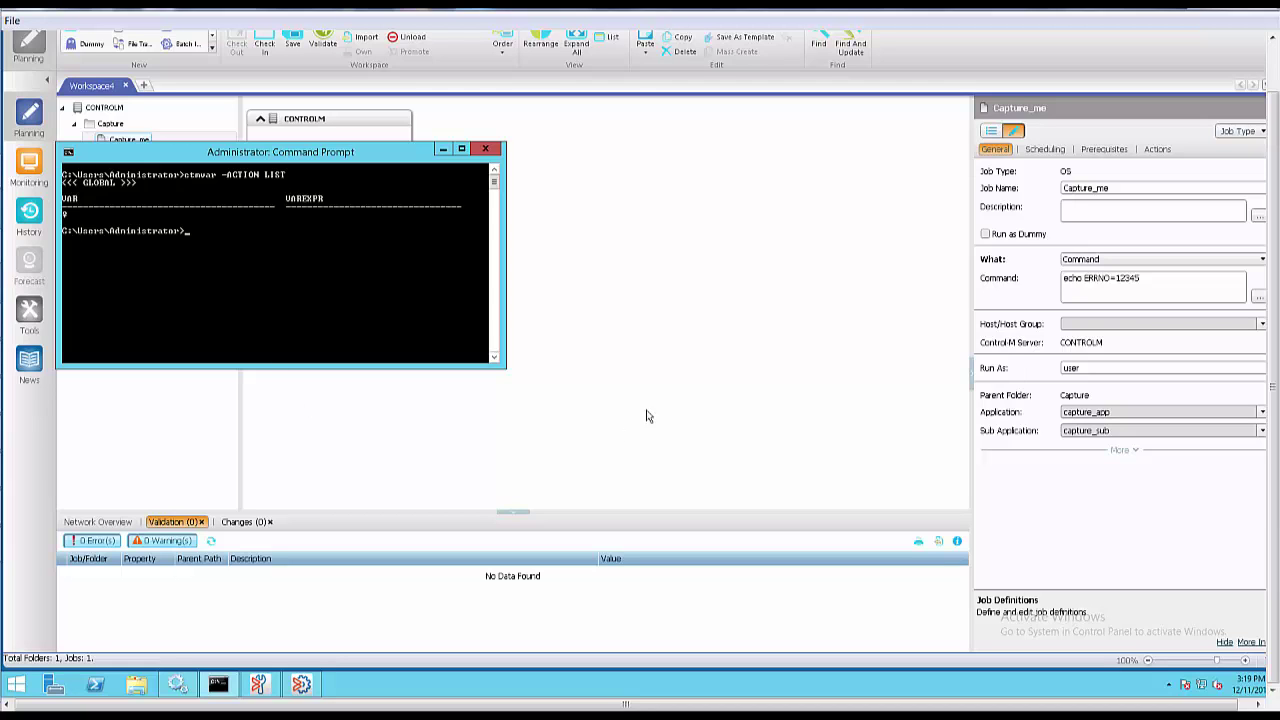
left_click(486, 148)
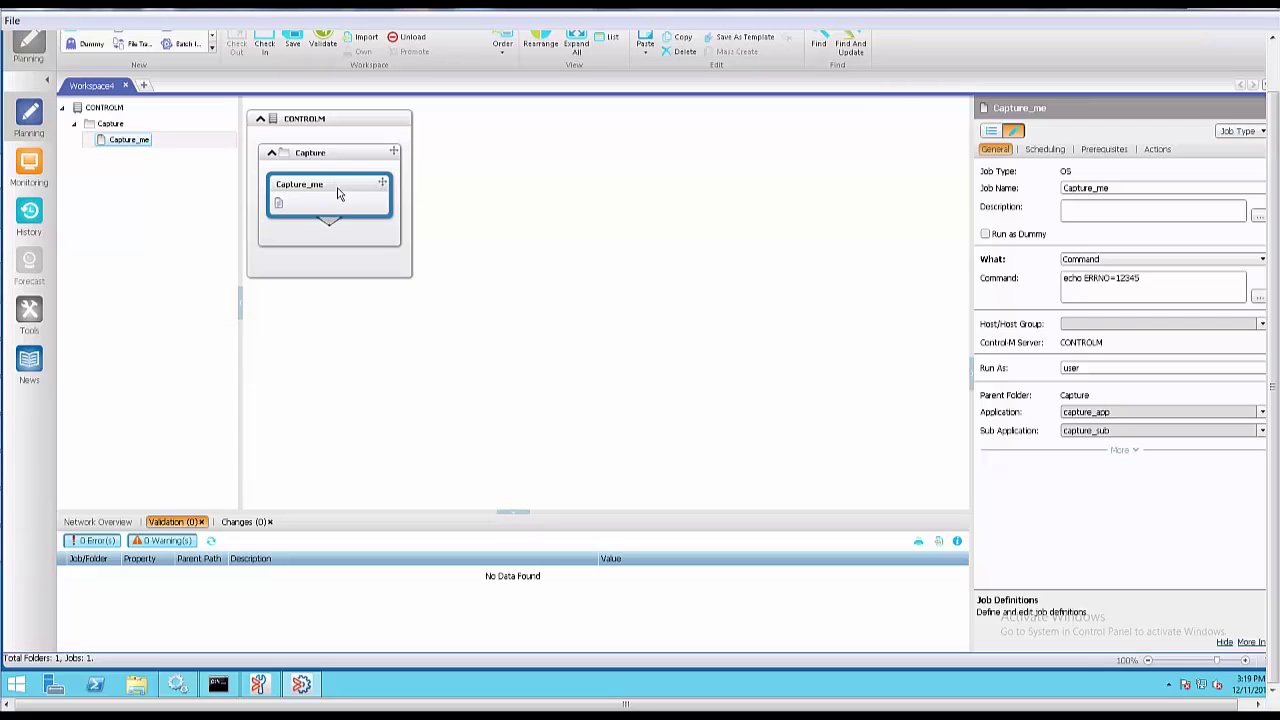
Step: Order the Capture_me job, then dismiss the confirmation that the order request was submitted
right_click(336, 192)
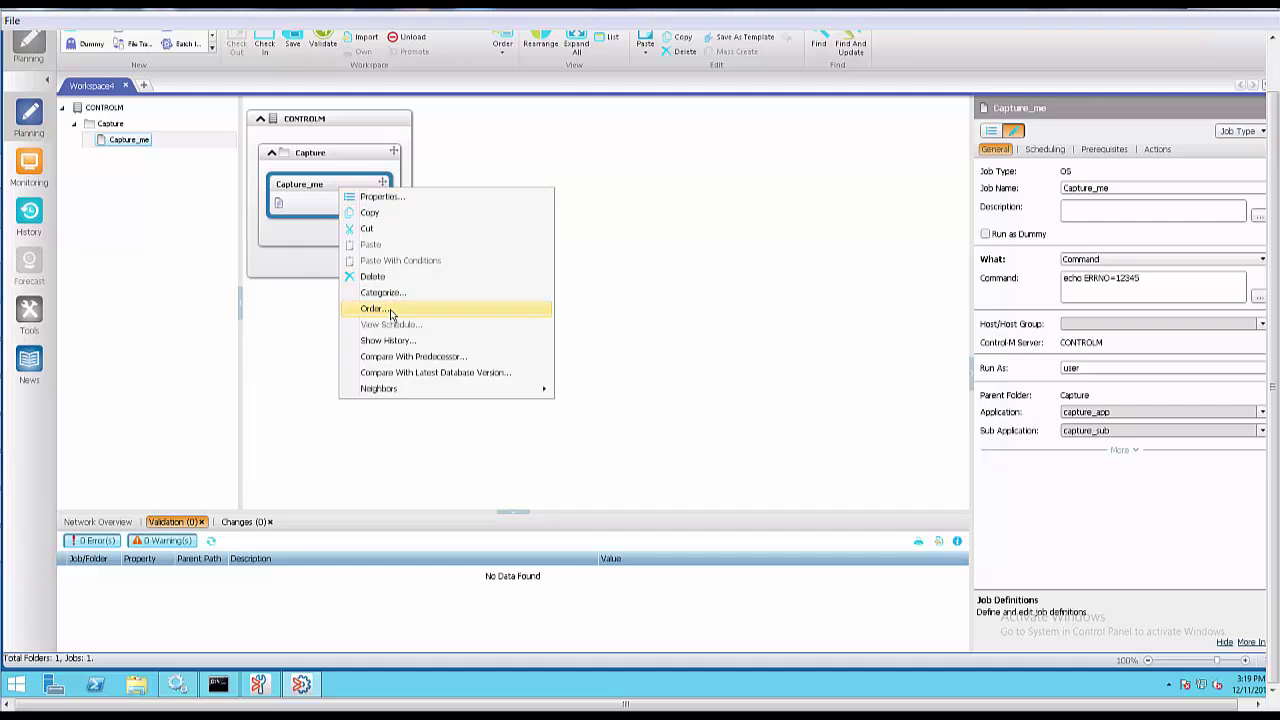
left_click(599, 344)
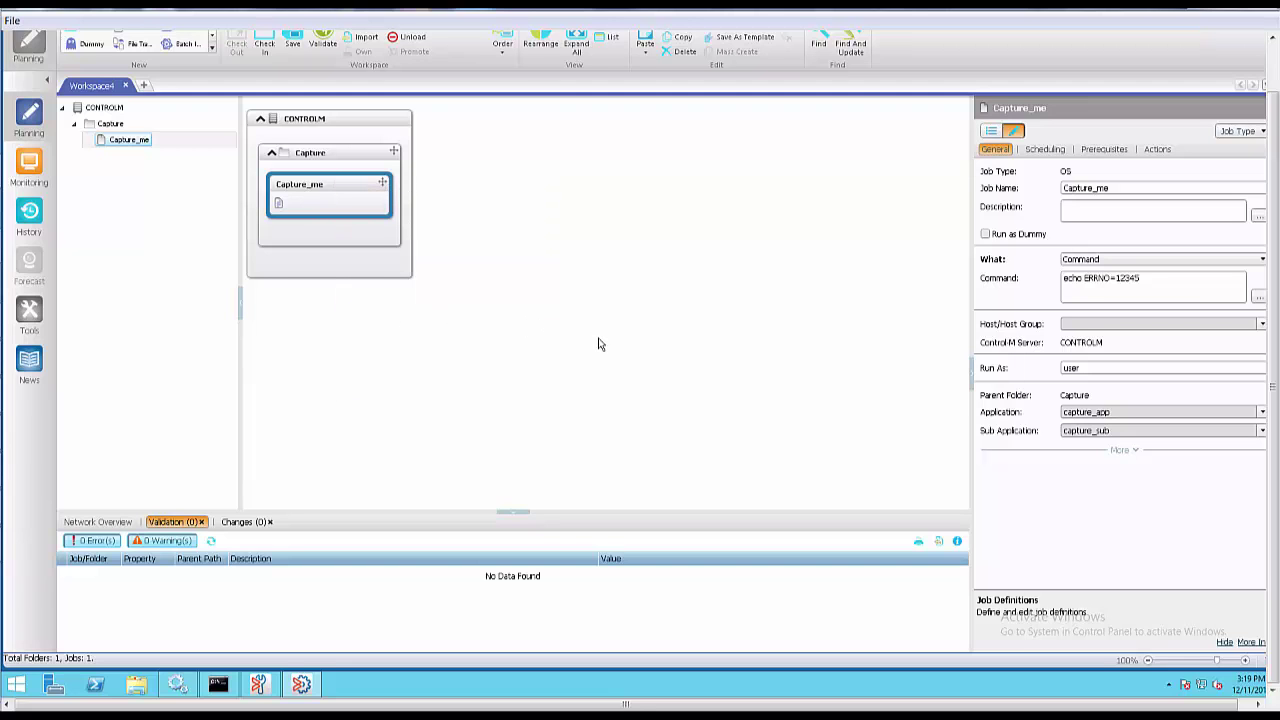
left_click(501, 40)
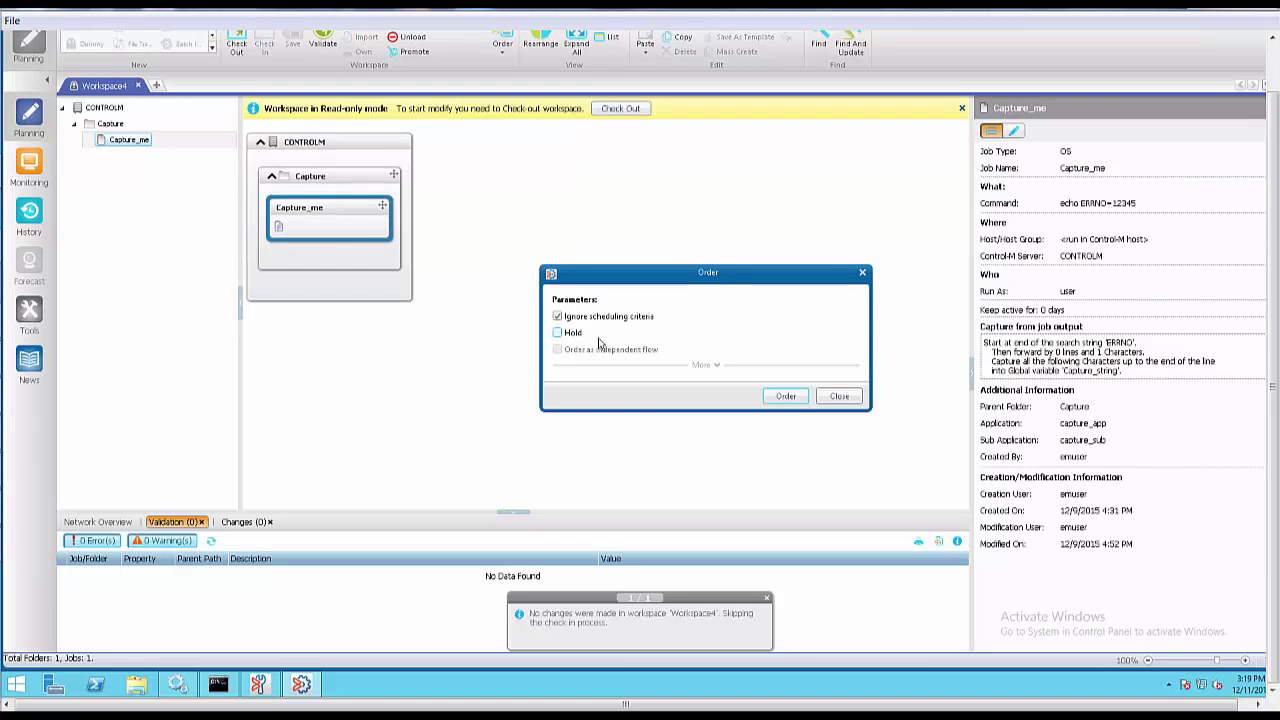
left_click(785, 396)
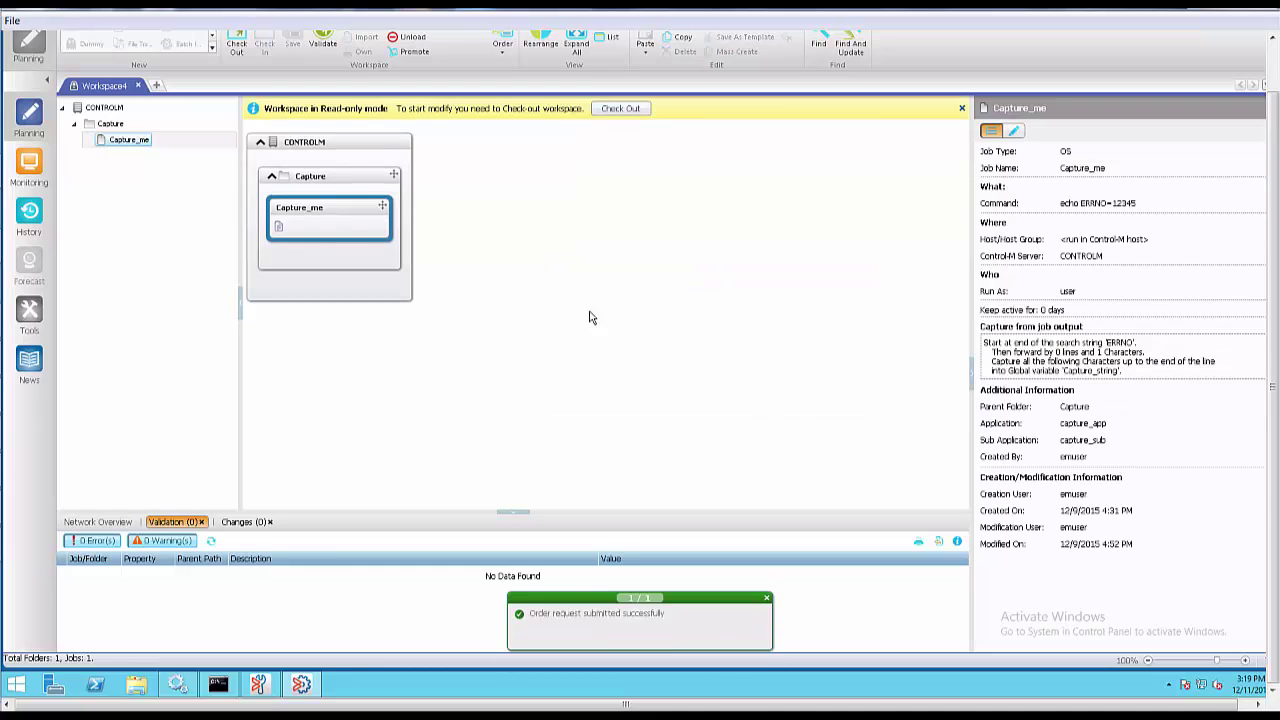
left_click(671, 598)
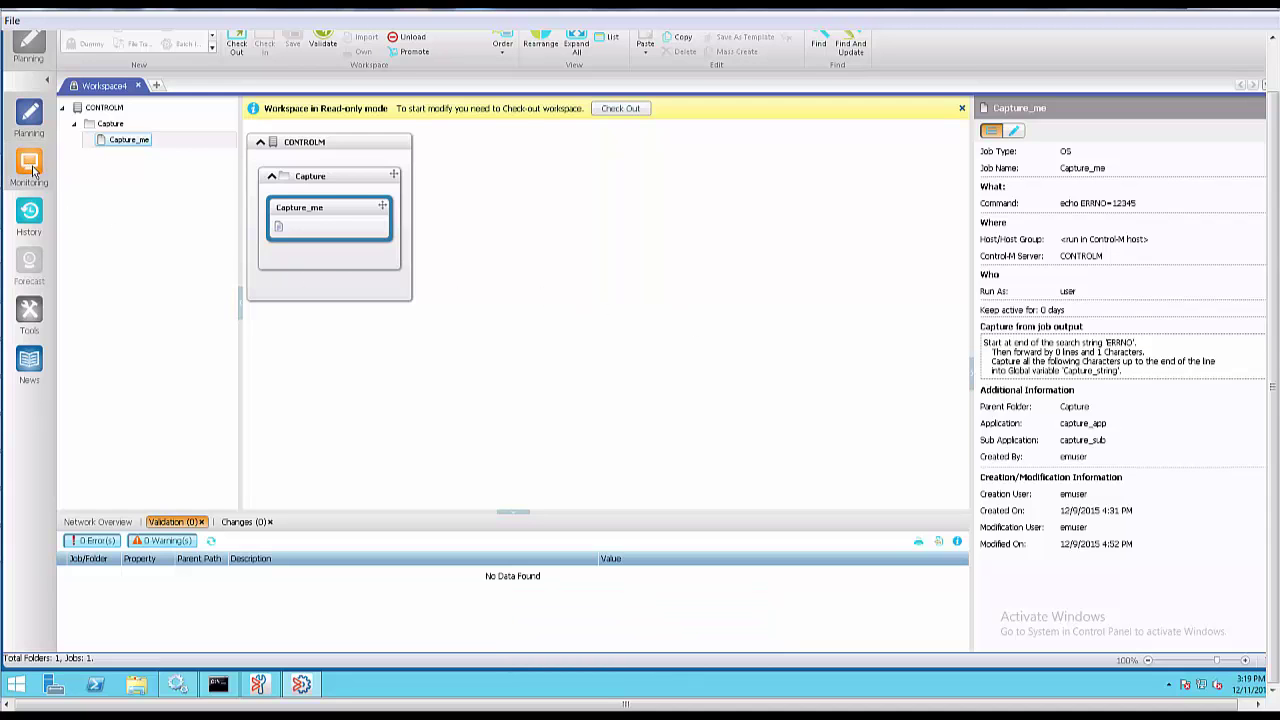
Step: In Monitoring, expand CONTROLM to reach Capture_me and open its job output
left_click(28, 165)
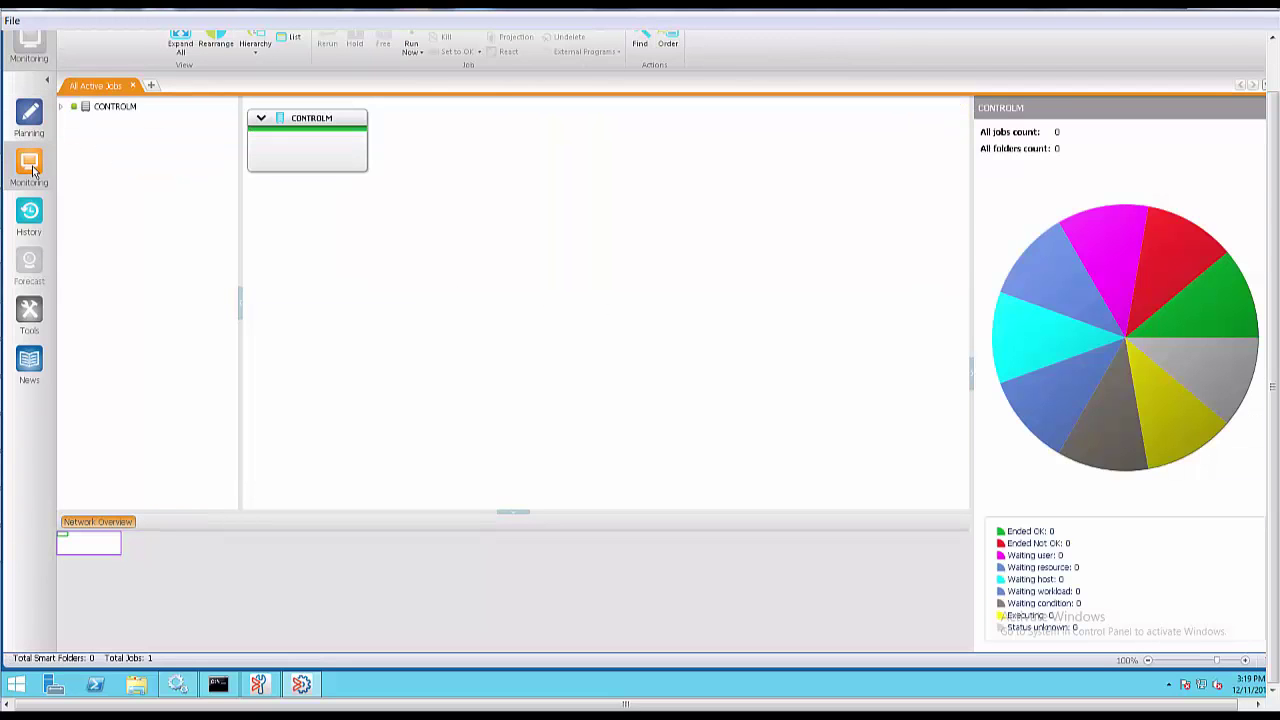
left_click(260, 118)
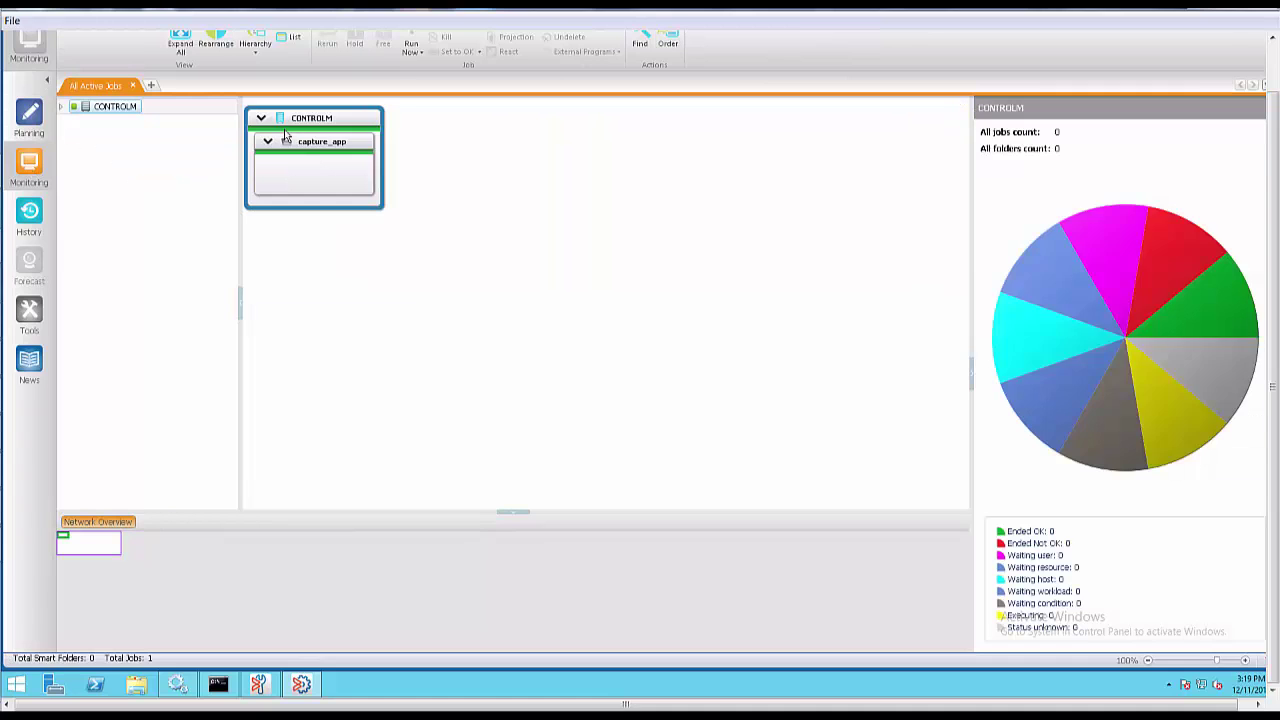
left_click(268, 140)
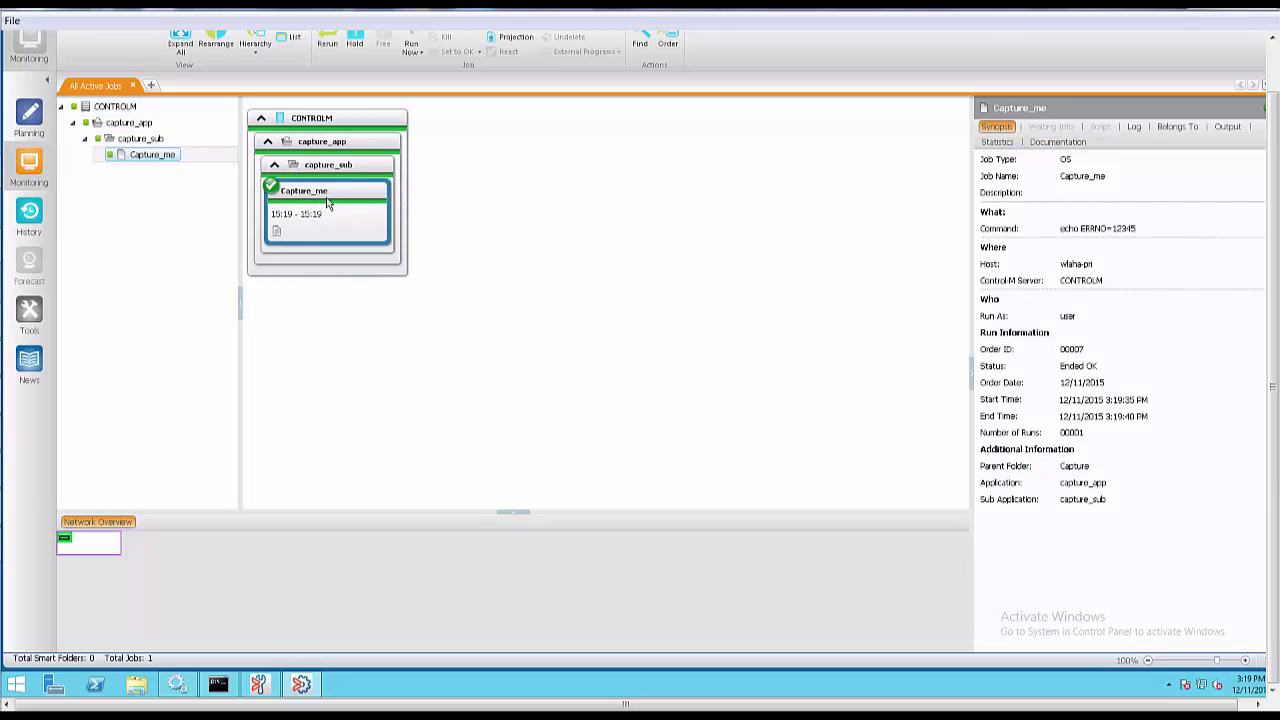
mouse_move(370, 250)
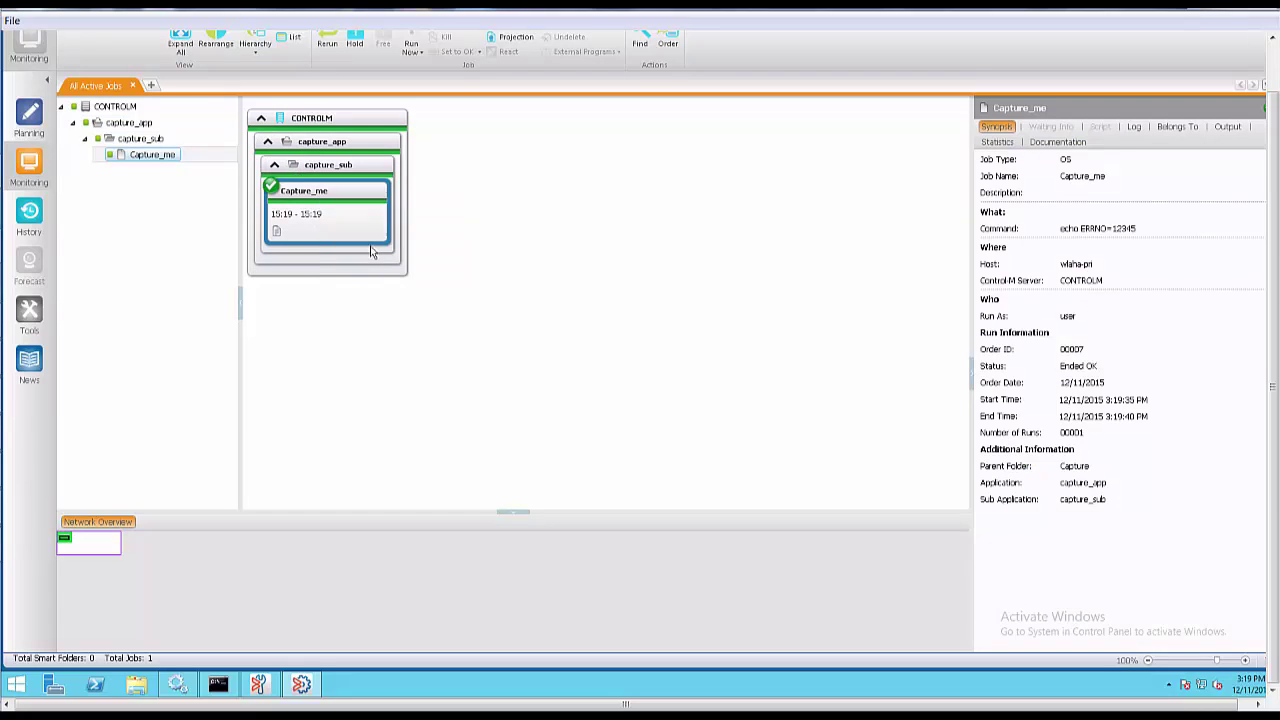
mouse_move(661, 214)
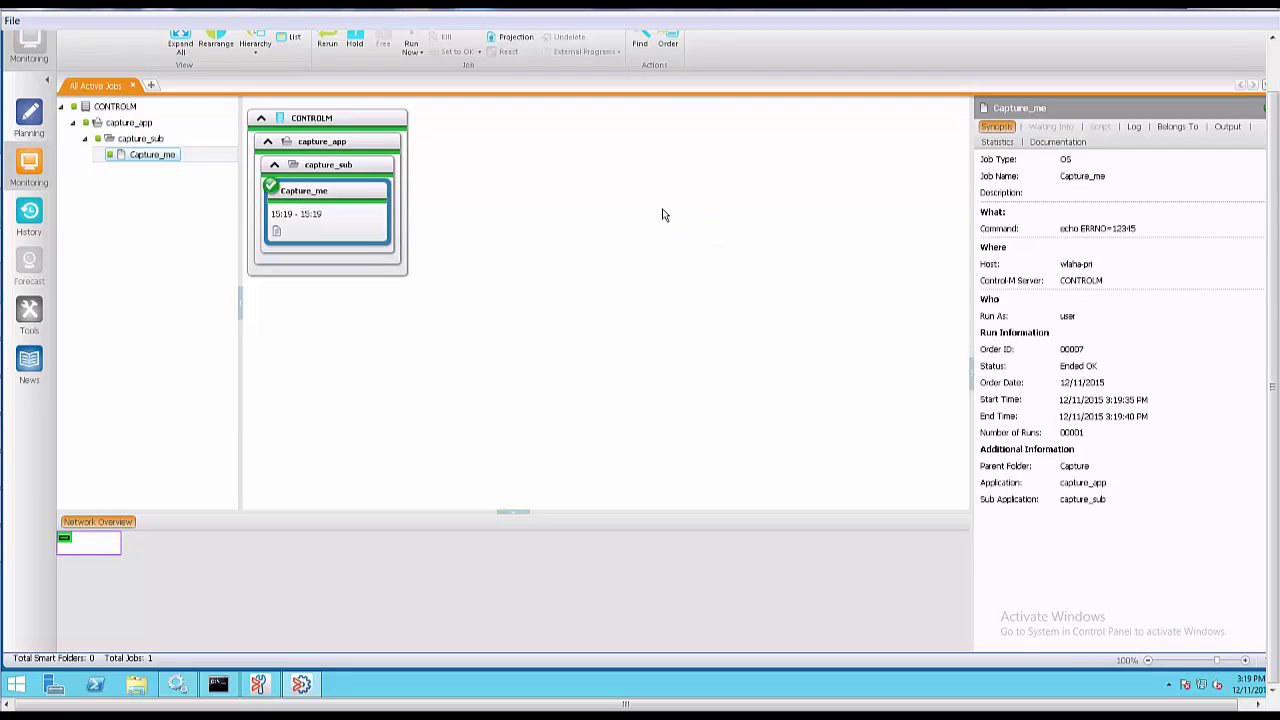
left_click(1227, 126)
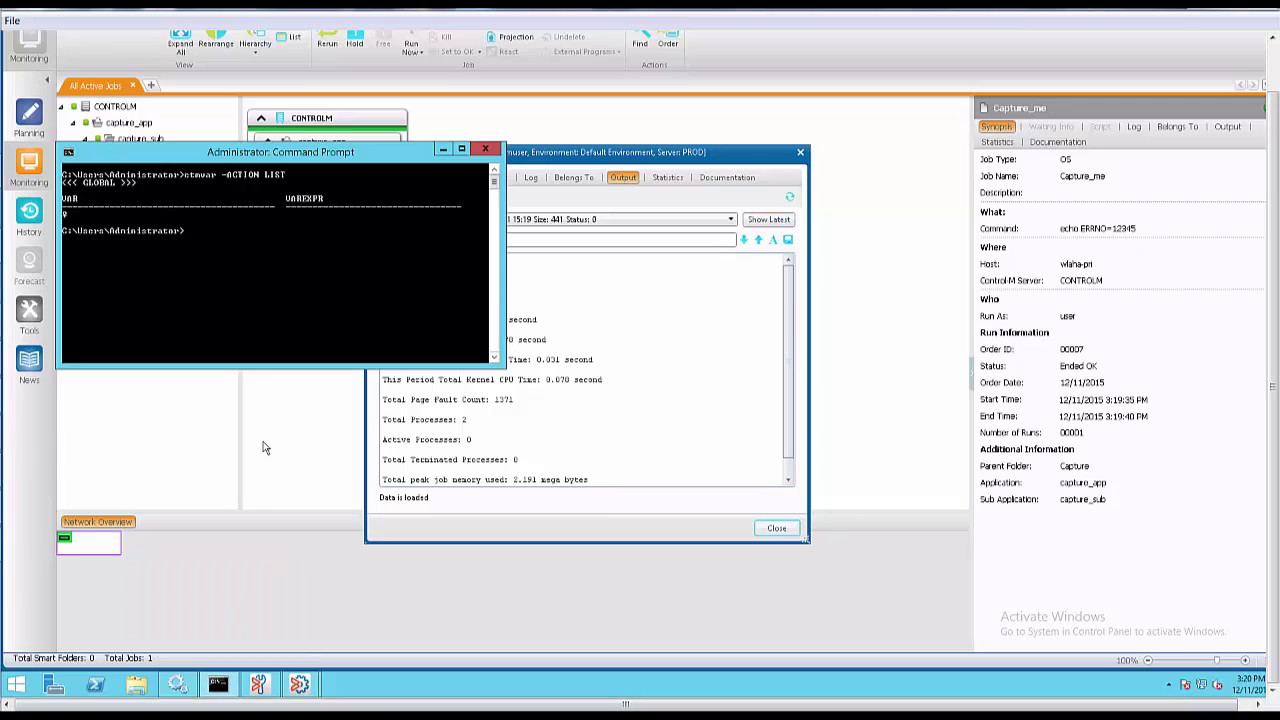
Step: Retype 'ctmwar -ACTION LIST' in Command Prompt
type("ctmwar -ACTION LIST")
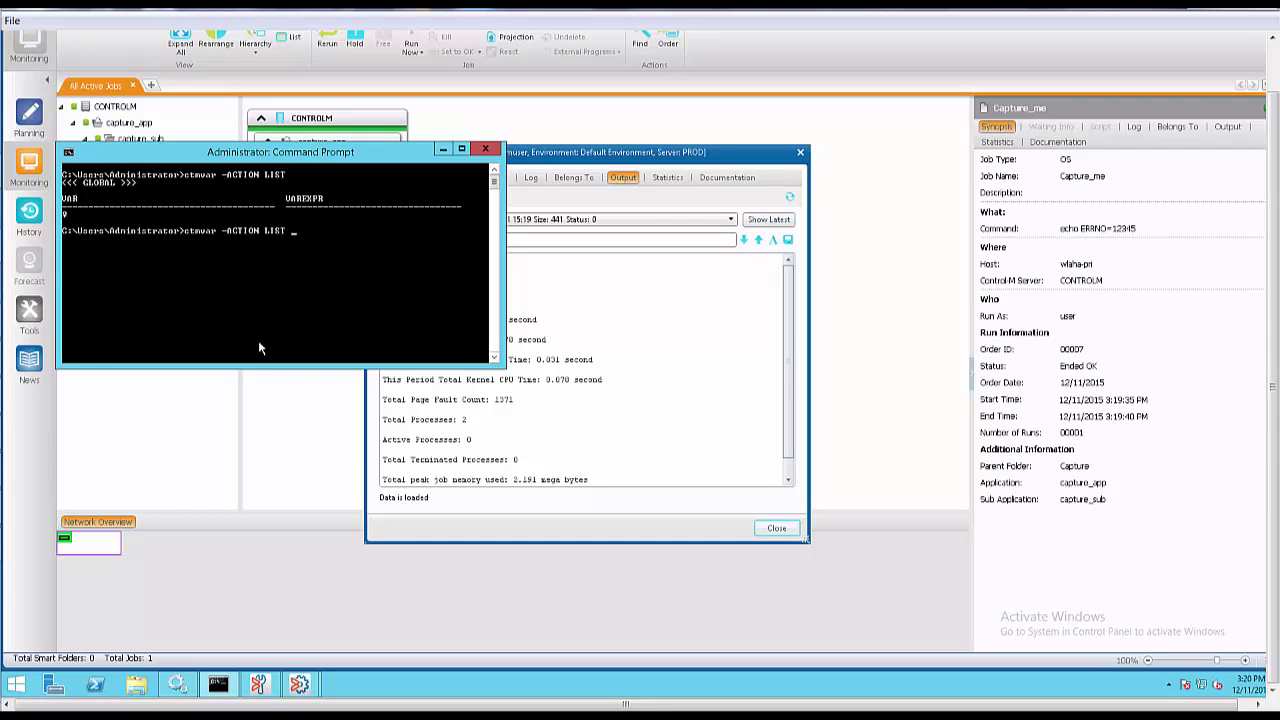